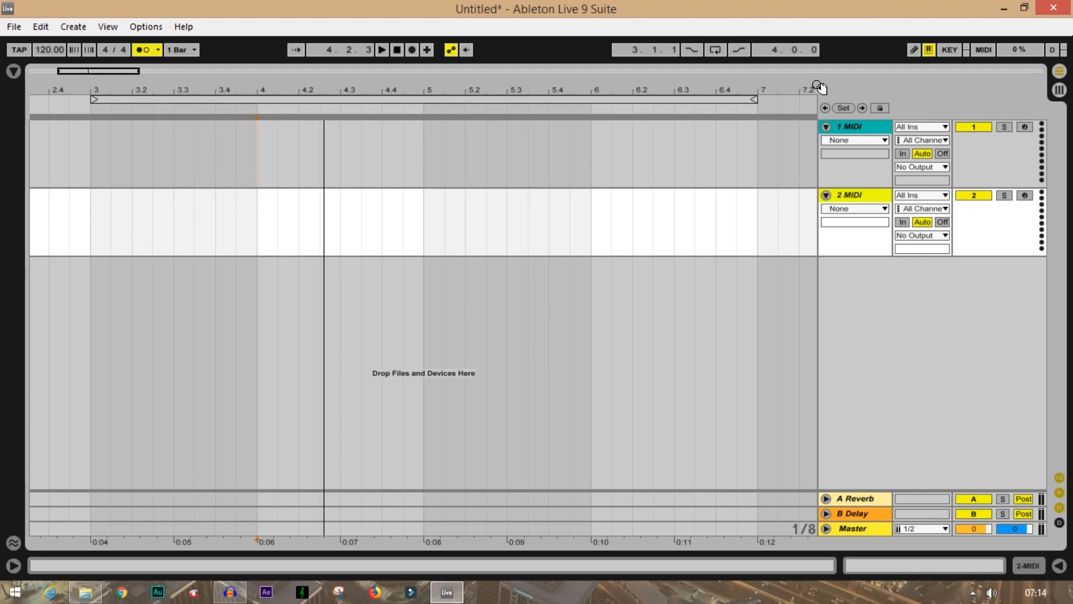
pyautogui.moveTo(817, 131)
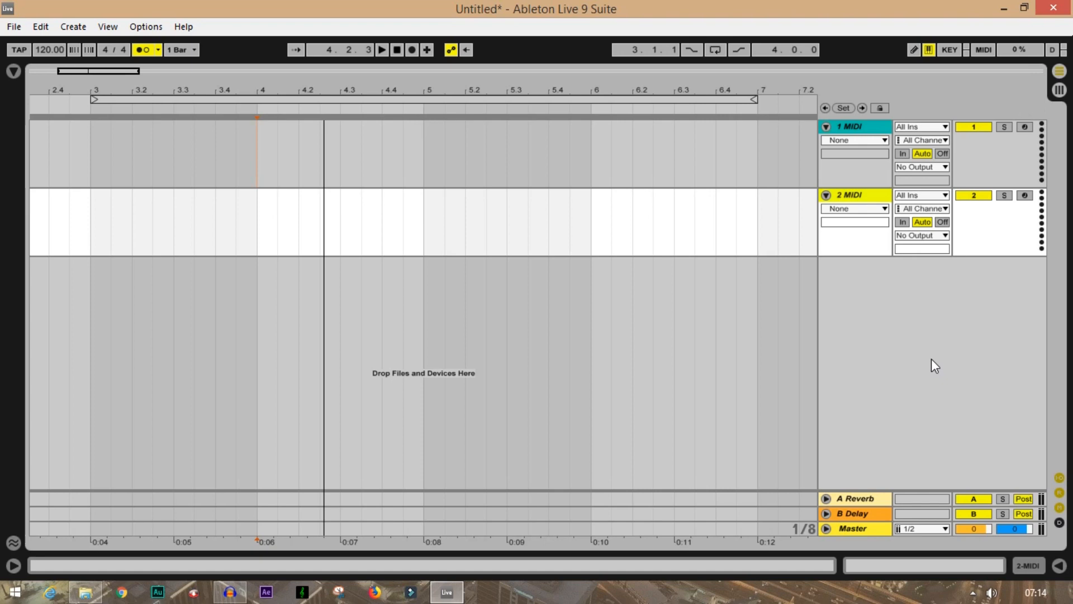
pyautogui.moveTo(926, 346)
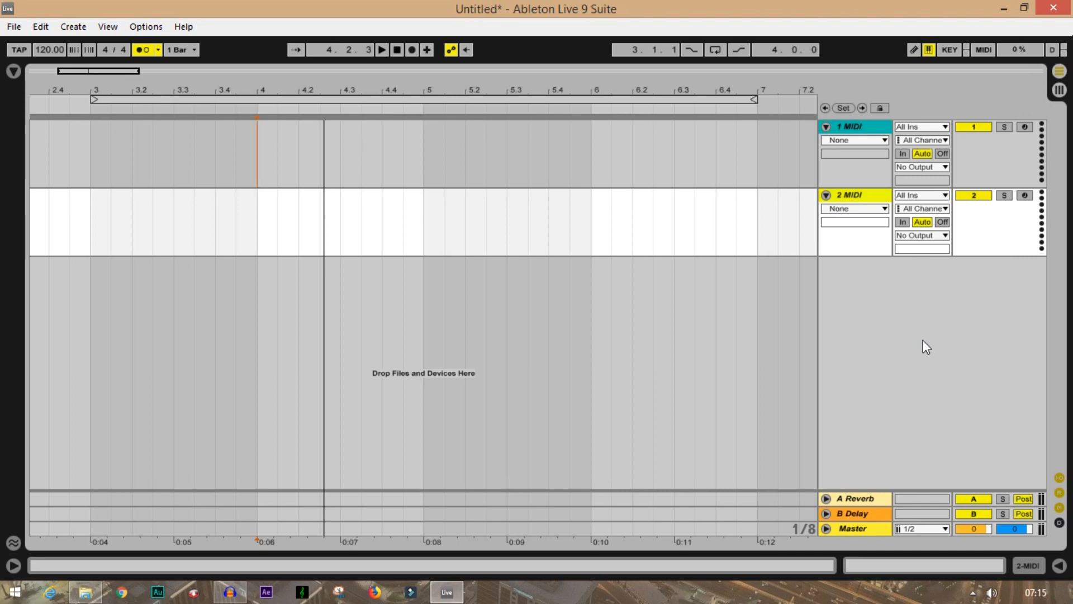
pyautogui.moveTo(861, 435)
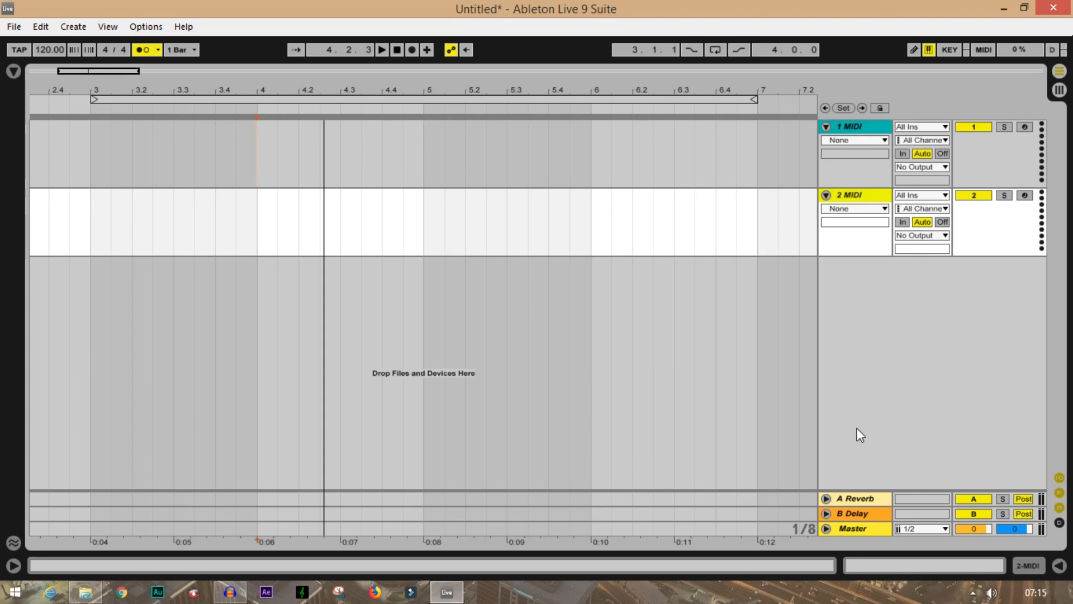
pyautogui.moveTo(479, 531)
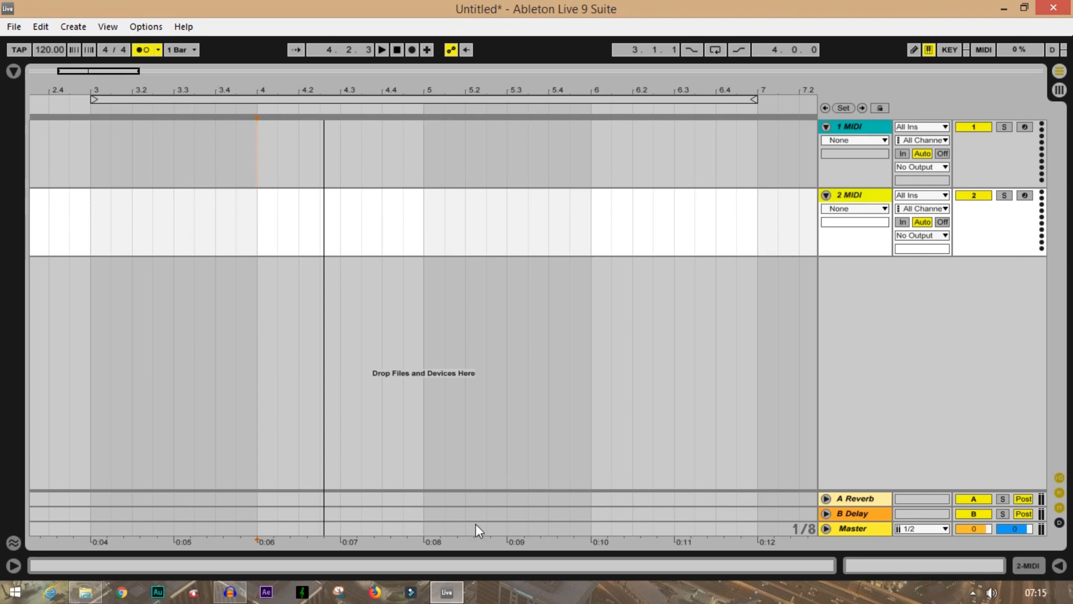
# Audition the Cymatics kick samples in the Browser's Samples list
pyautogui.click(849, 195)
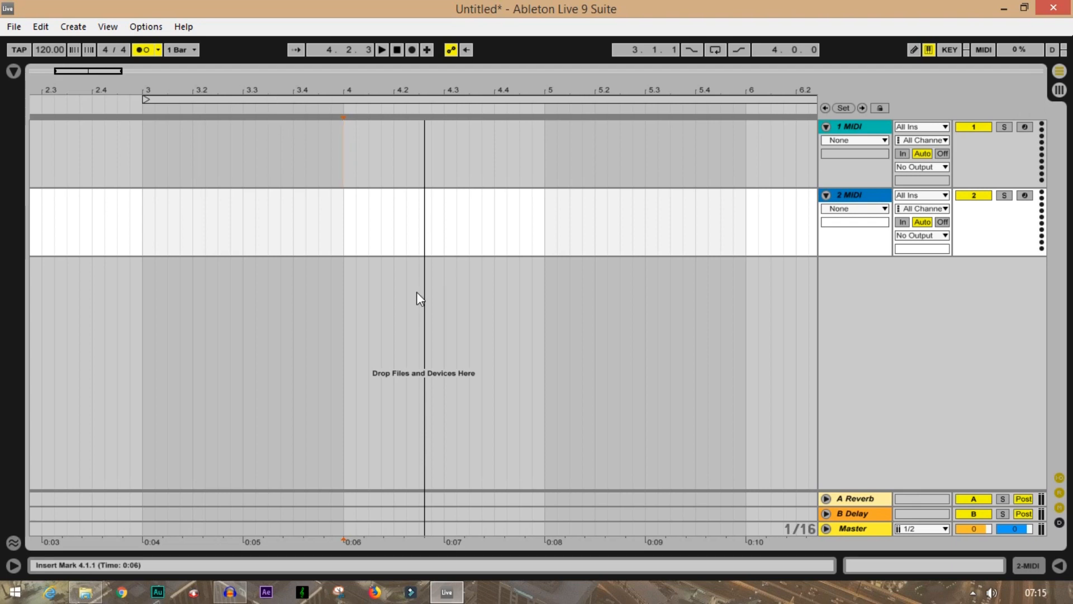
pyautogui.moveTo(591, 217)
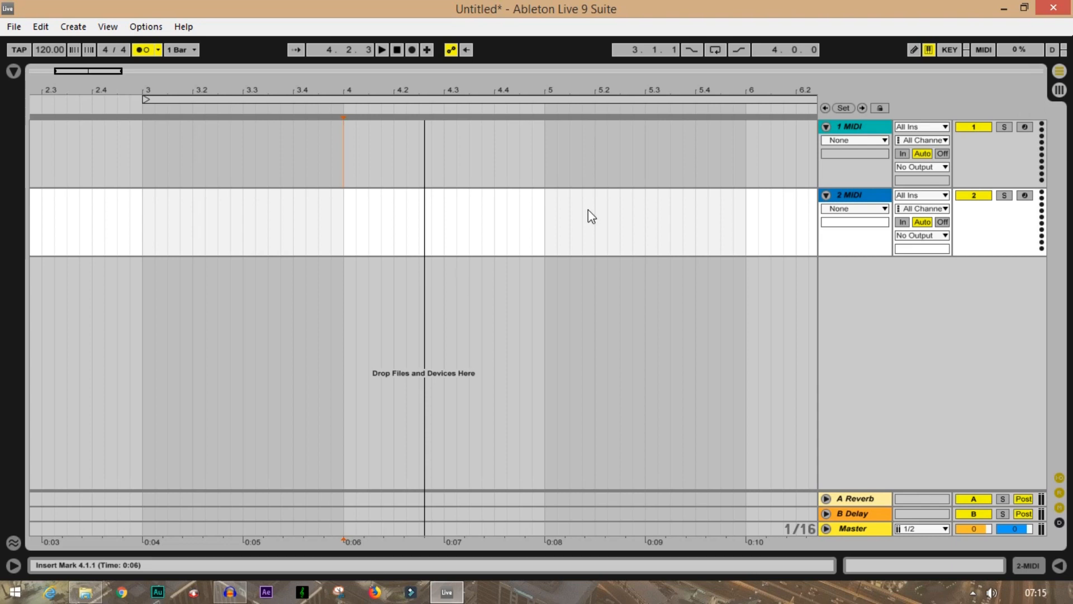
pyautogui.moveTo(244, 279)
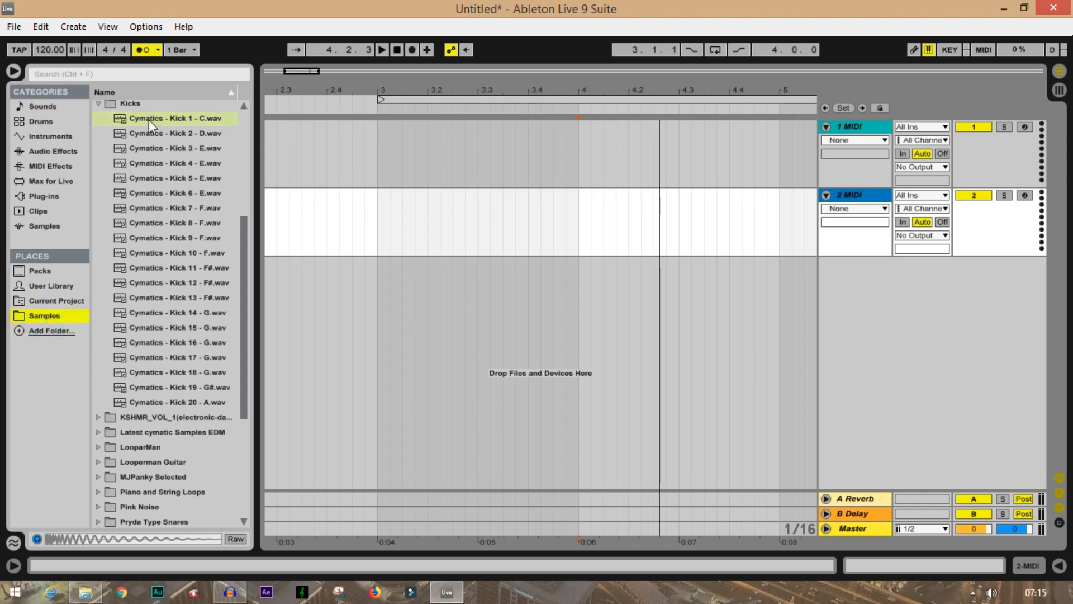
pyautogui.click(174, 208)
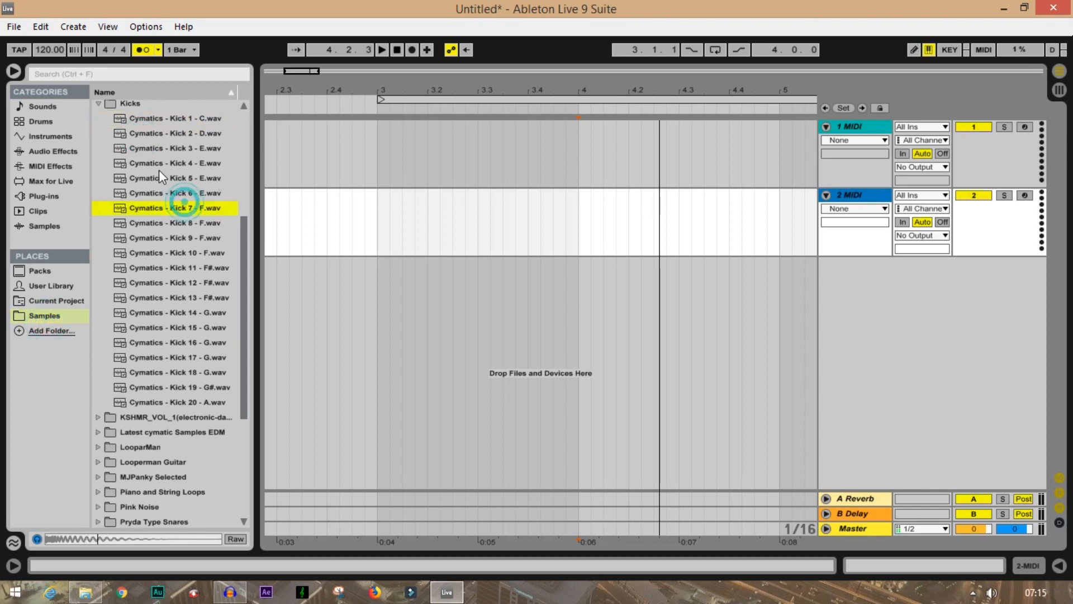
pyautogui.click(175, 297)
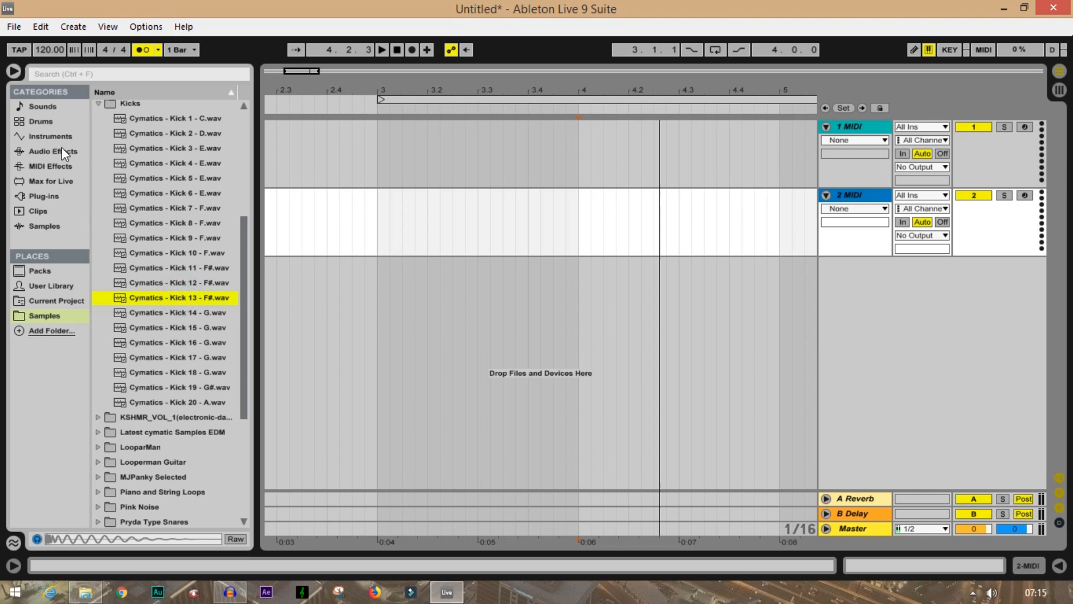
# Add a Drum Rack from Instruments to track 1, then return to the Samples list
pyautogui.click(49, 137)
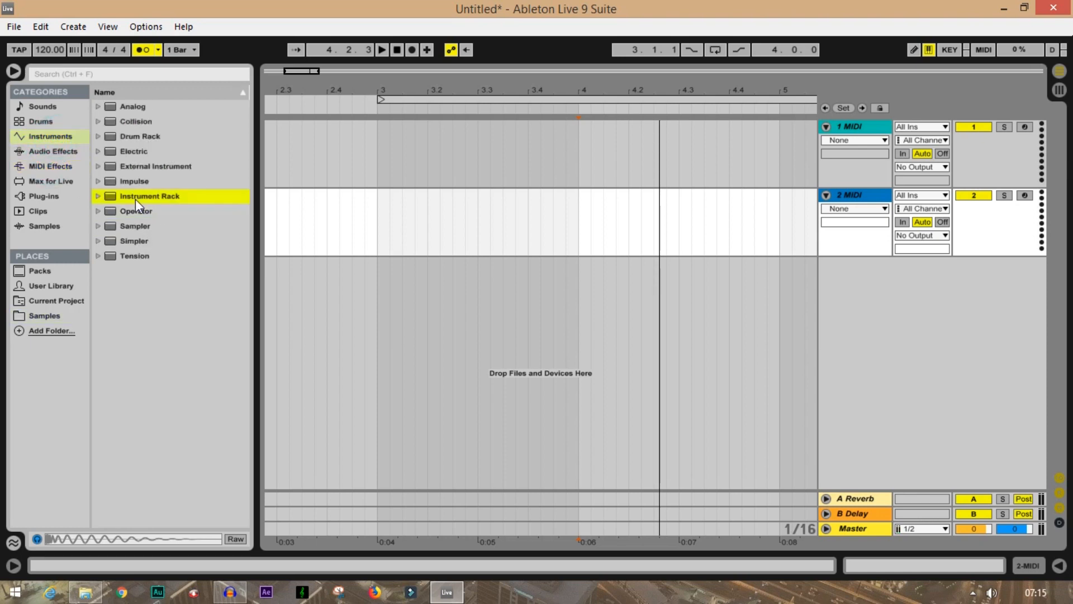
pyautogui.click(139, 135)
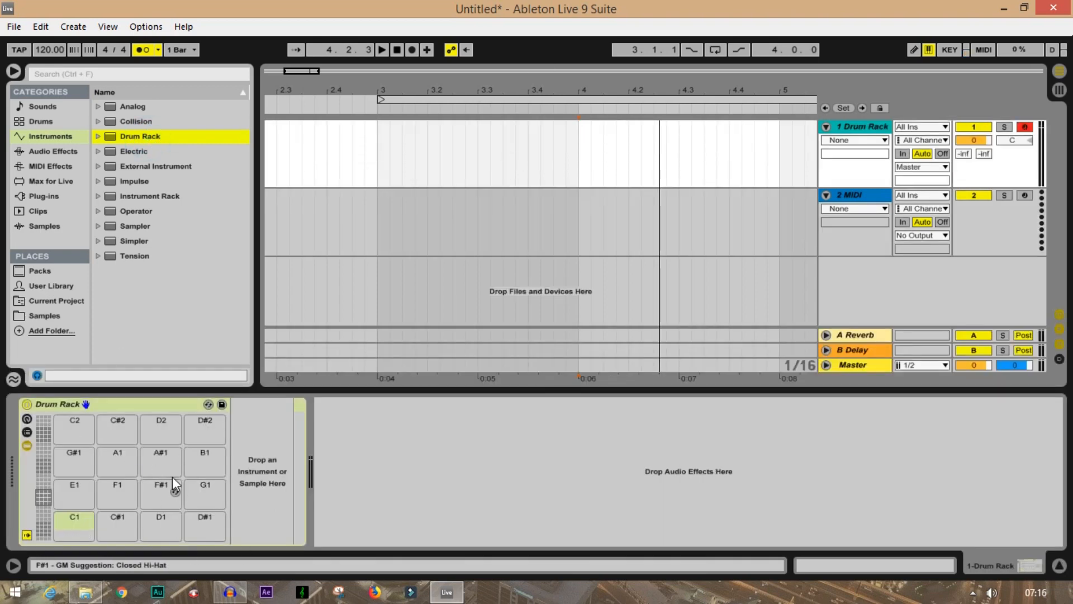
pyautogui.moveTo(210, 212)
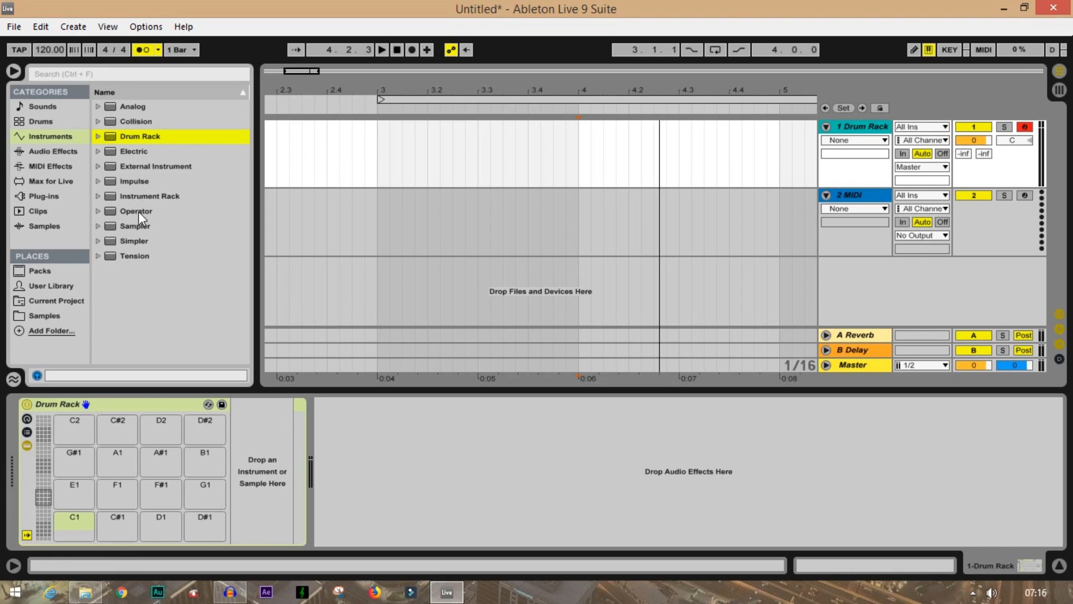
pyautogui.click(45, 226)
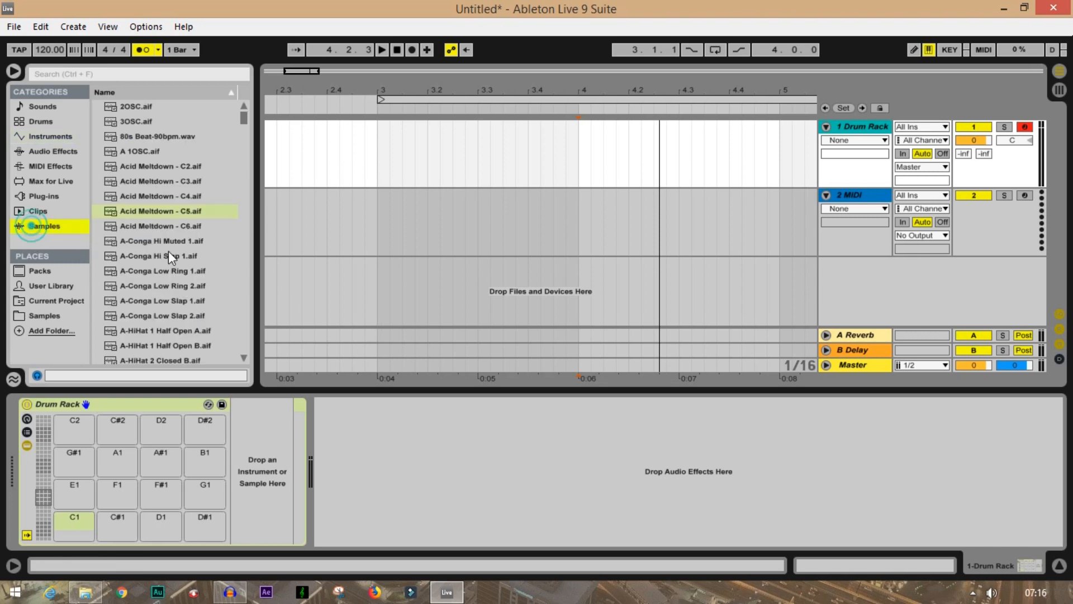
pyautogui.click(163, 226)
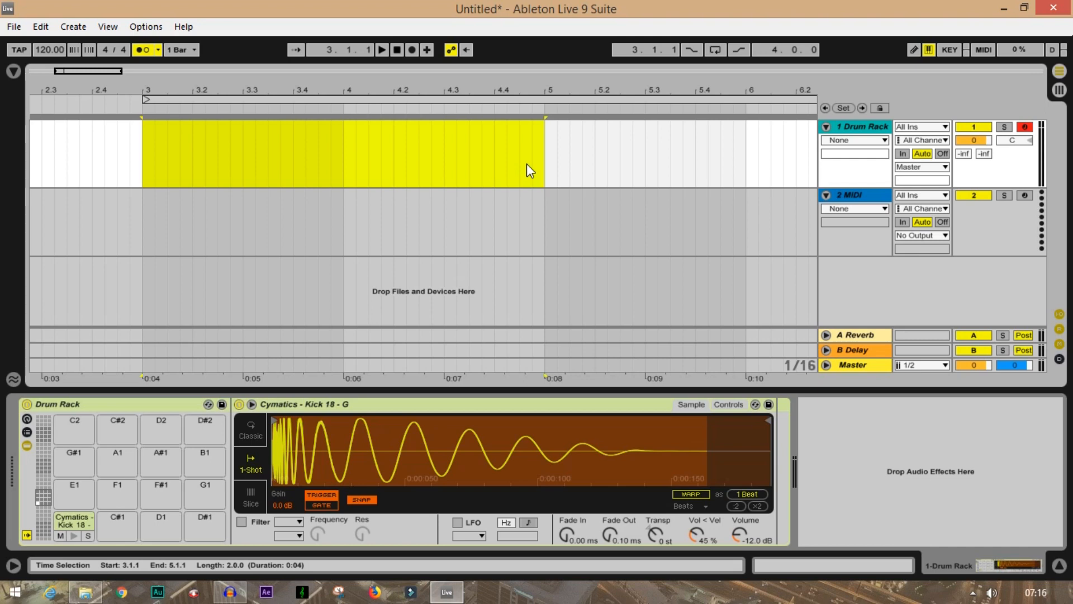
# Insert a MIDI clip over bars 3–5 on track 1 with C1 kick notes on every beat
pyautogui.click(438, 127)
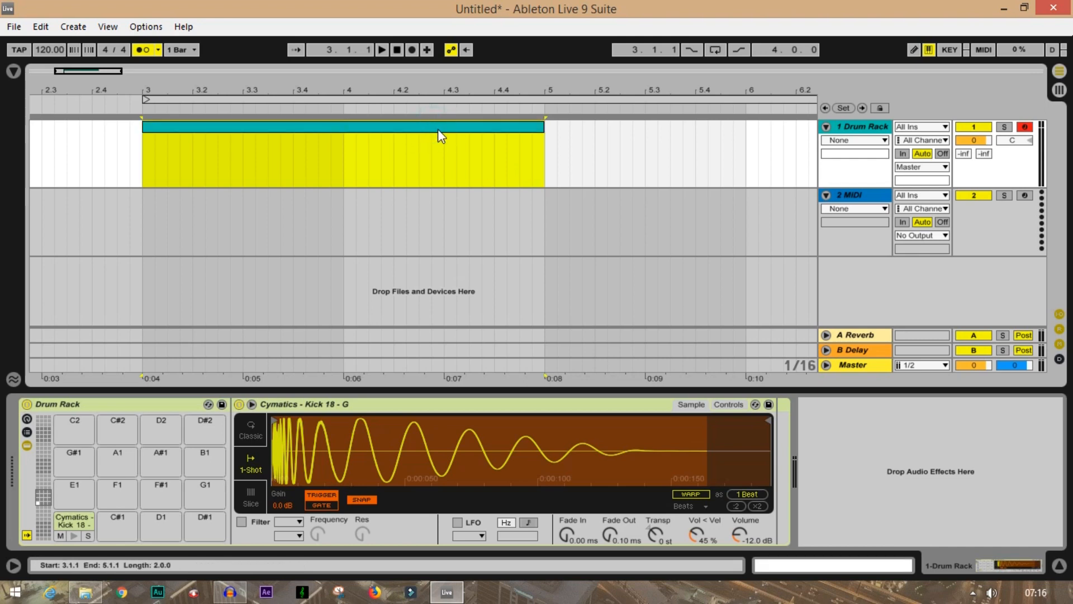
pyautogui.click(714, 49)
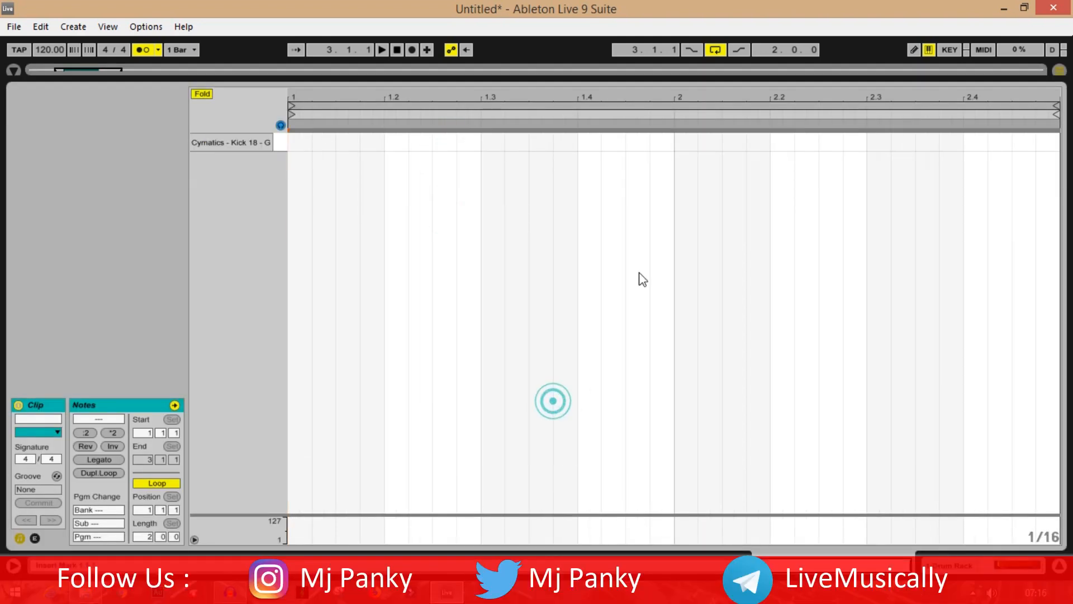
pyautogui.click(298, 142)
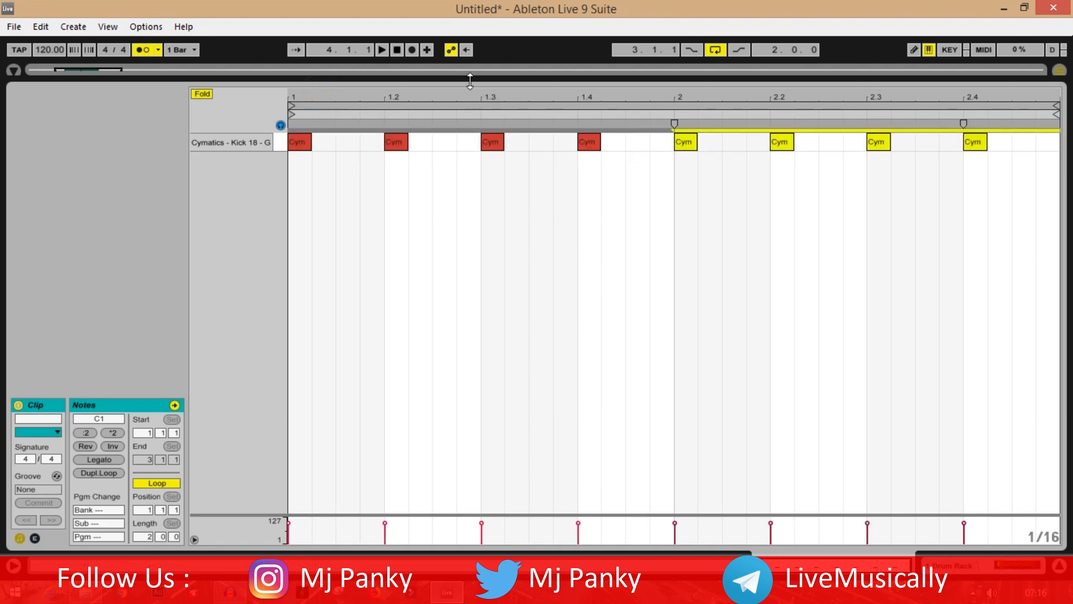
# Return to Arrangement view, play the loop with the metronome off, and select track 2
pyautogui.click(143, 49)
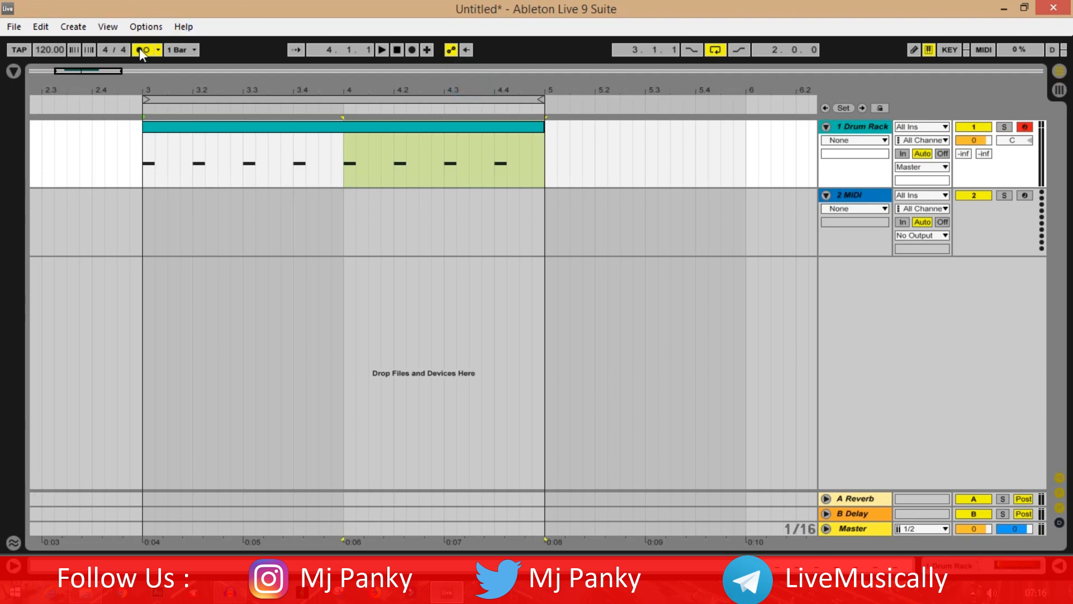
pyautogui.click(143, 49)
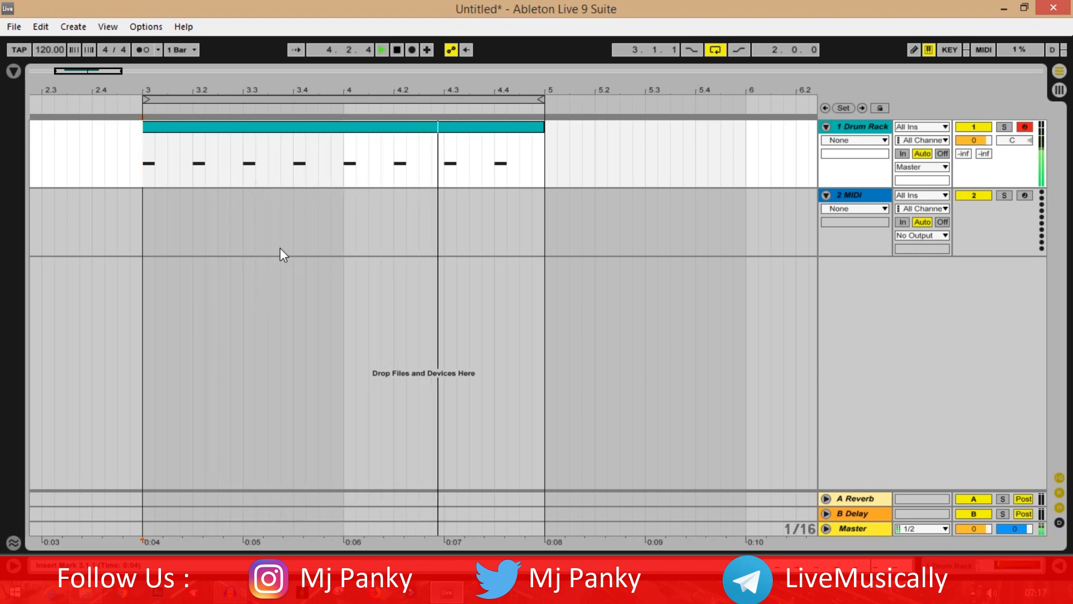
pyautogui.click(382, 50)
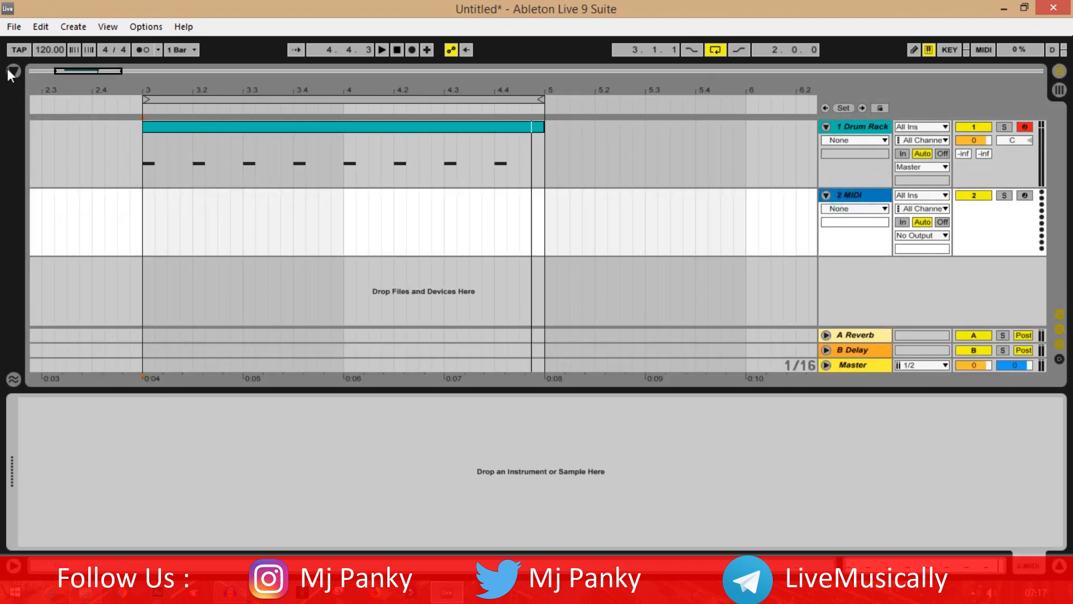
# In the browser's Plug-ins list, select Hive inside the Hive11 folder
pyautogui.click(12, 73)
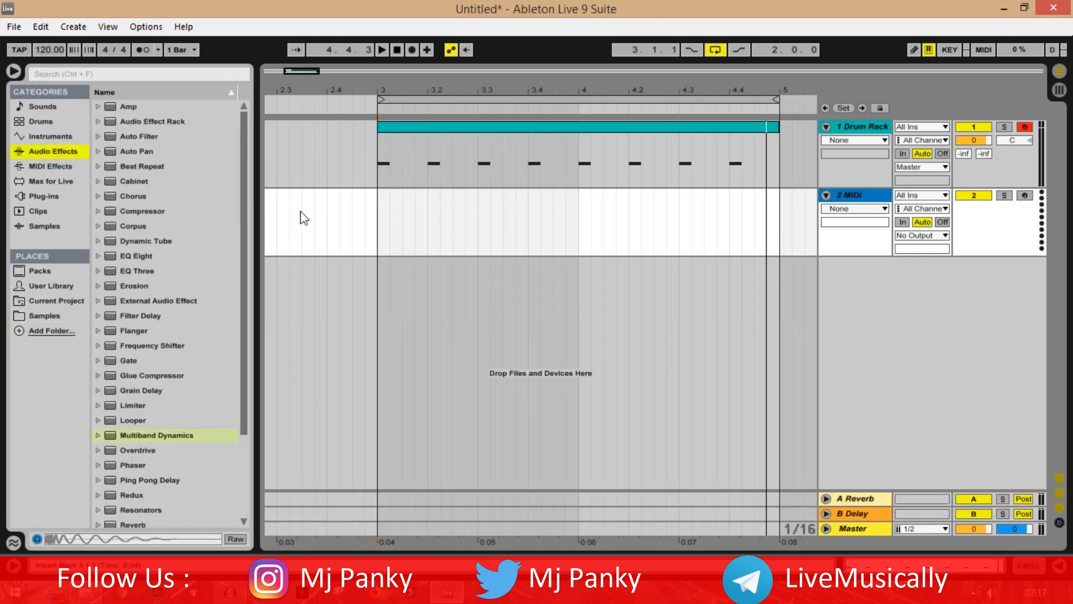
pyautogui.moveTo(405, 189)
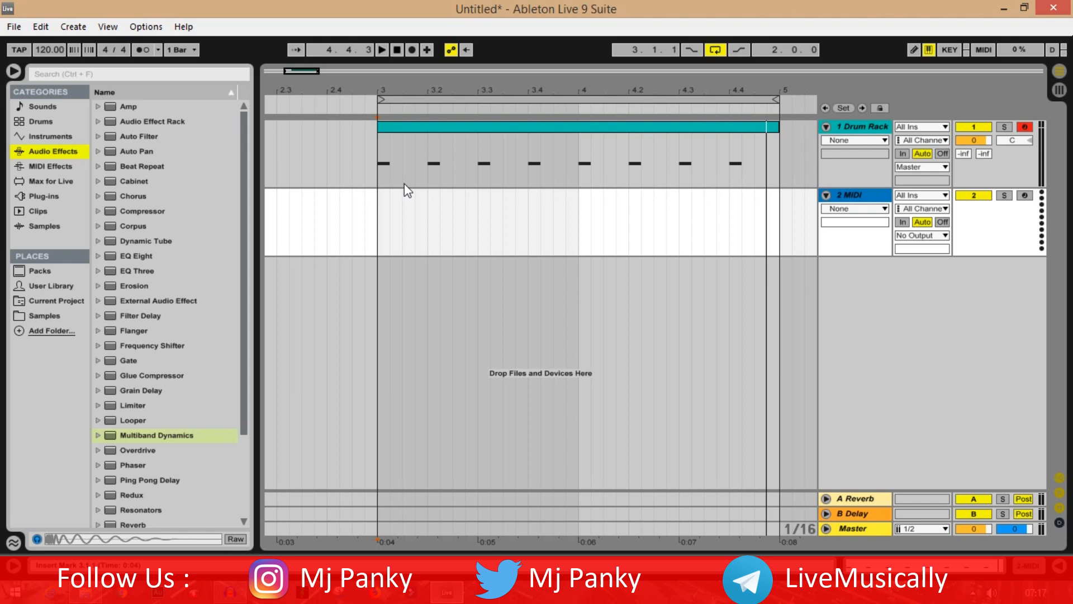
pyautogui.moveTo(60, 207)
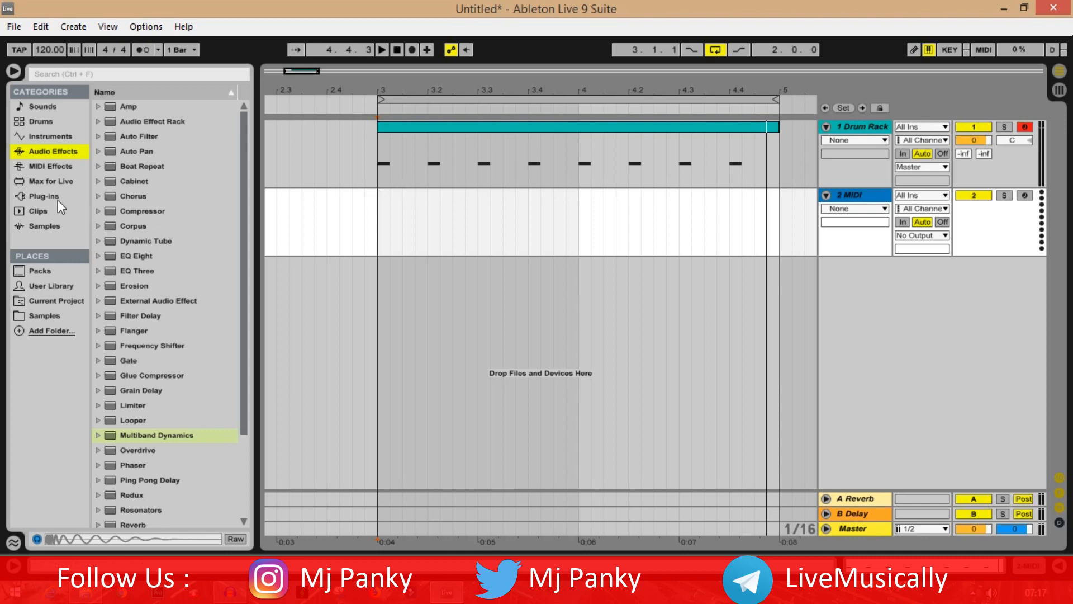
pyautogui.click(43, 196)
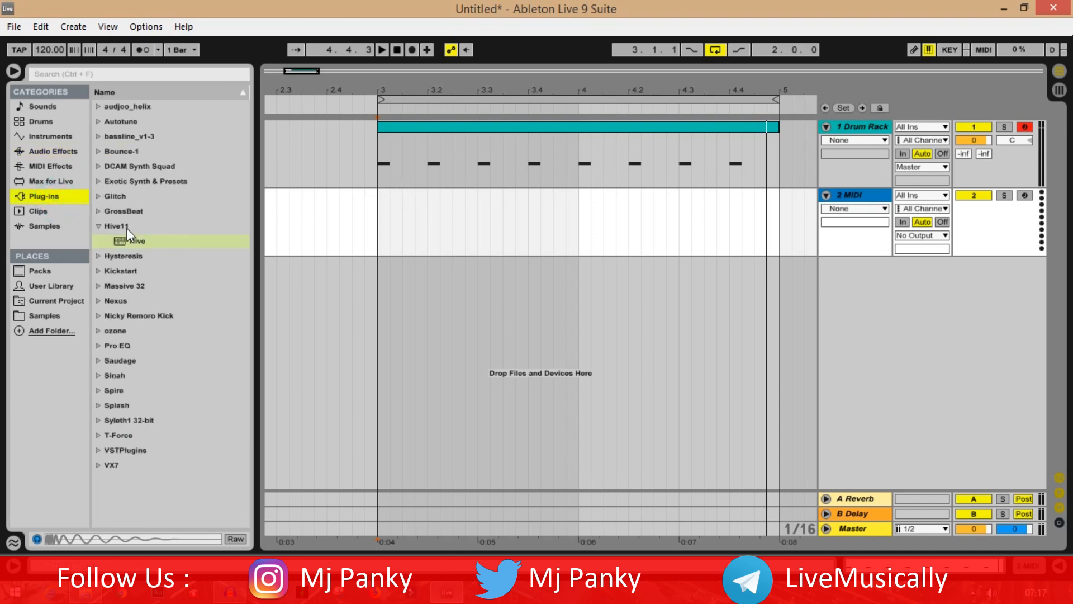
pyautogui.click(137, 240)
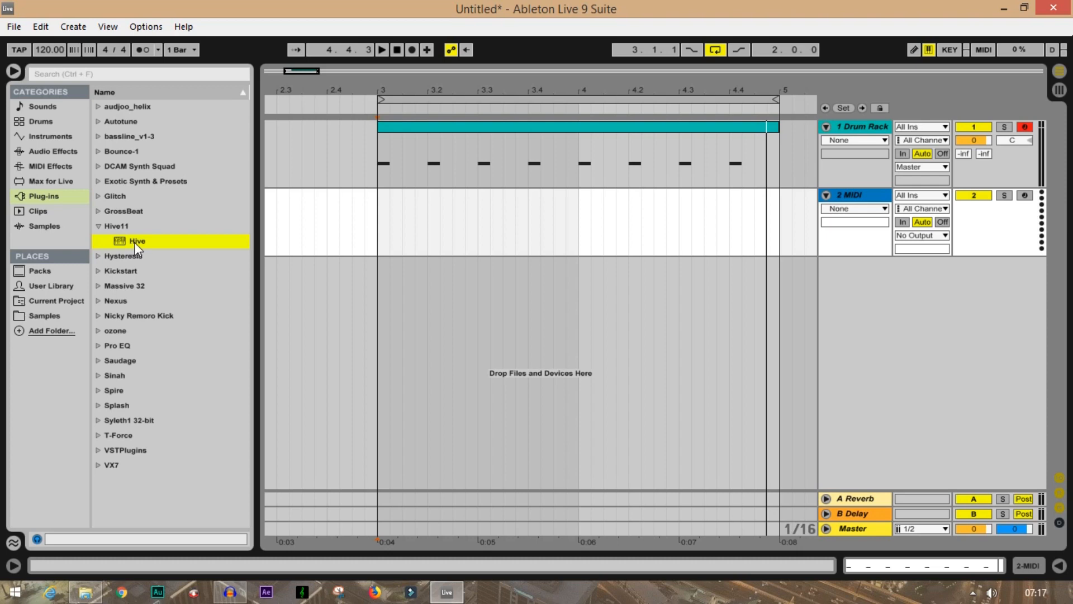
pyautogui.moveTo(140, 252)
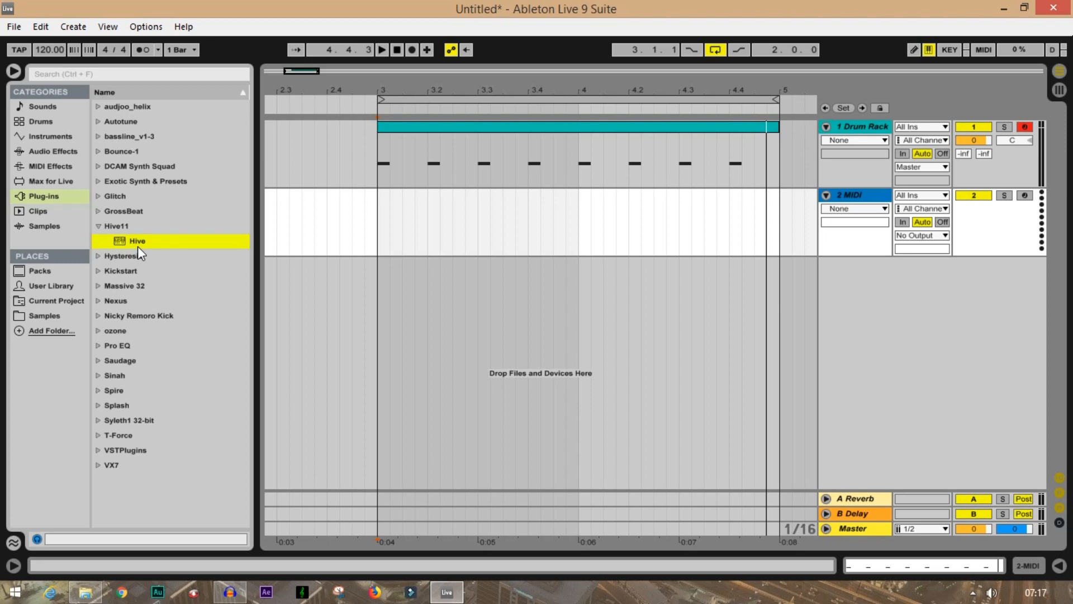
pyautogui.moveTo(137, 250)
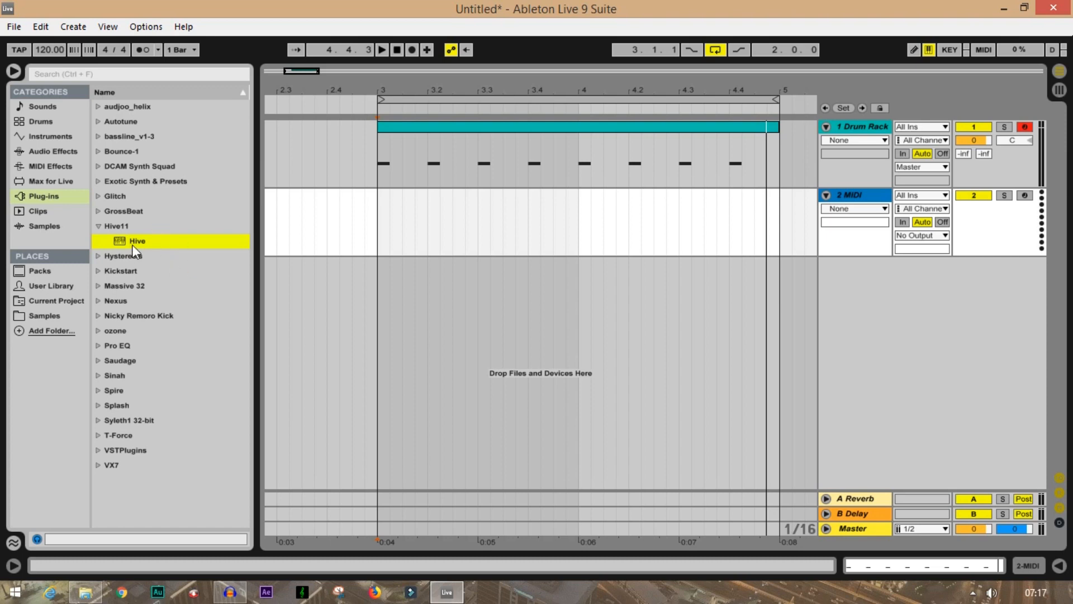
# Load Hive onto the second MIDI track with its plug-in window open
pyautogui.doubleClick(136, 240)
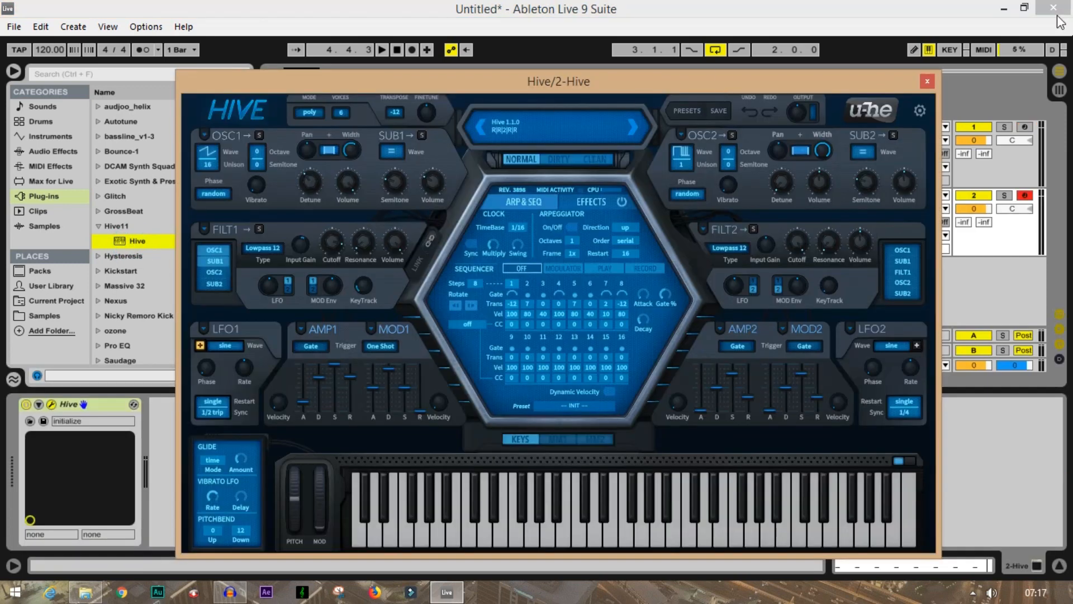
pyautogui.click(926, 81)
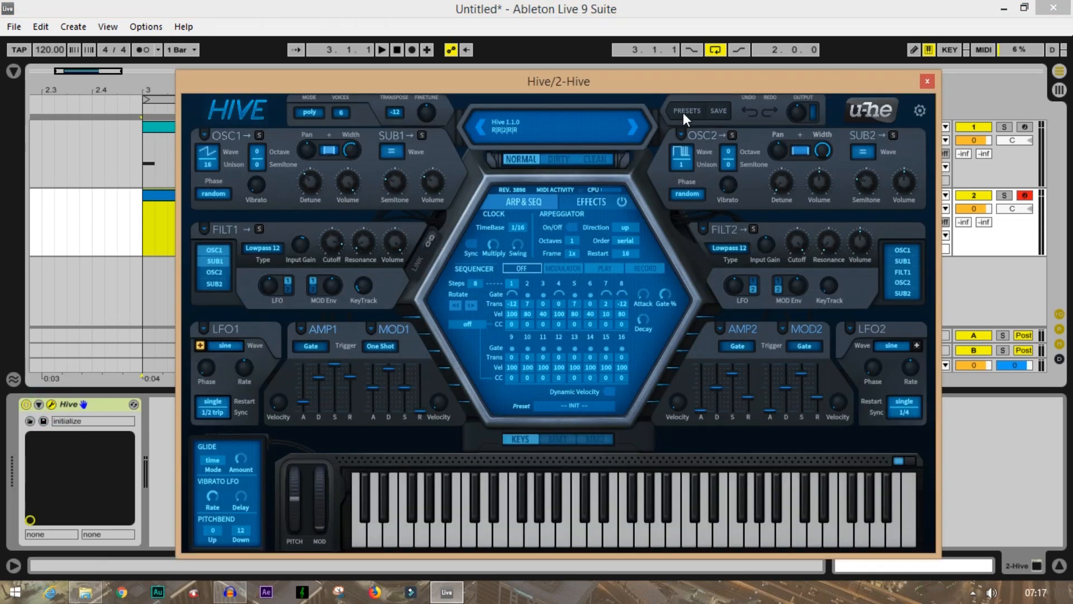
# Audition the 10 Loops - tuned presets ARK Grimey Tech, ARK Up Above and AZ 2015
pyautogui.click(686, 111)
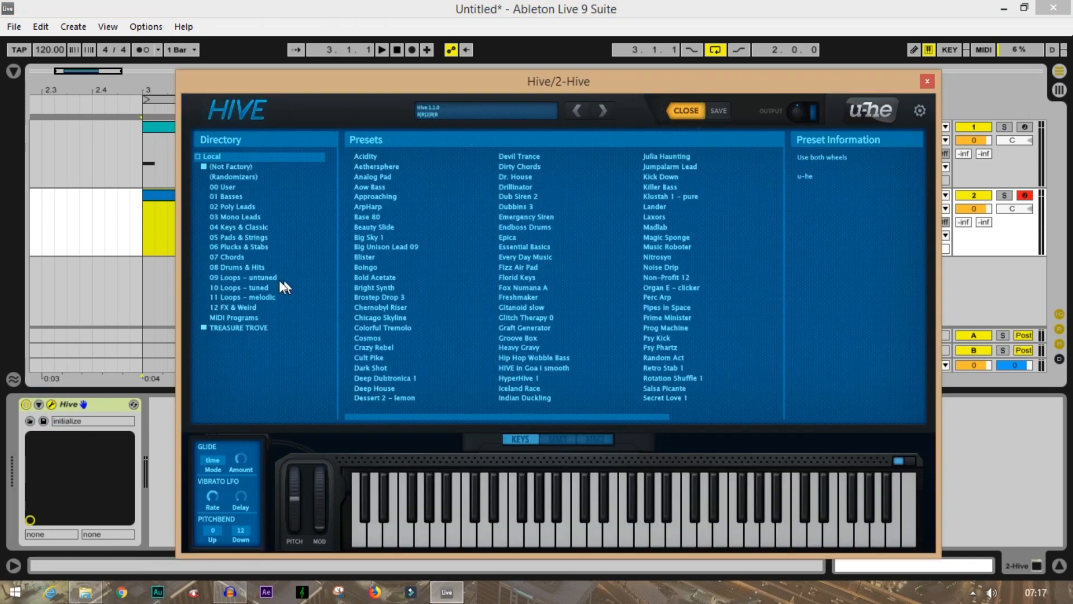
pyautogui.click(242, 286)
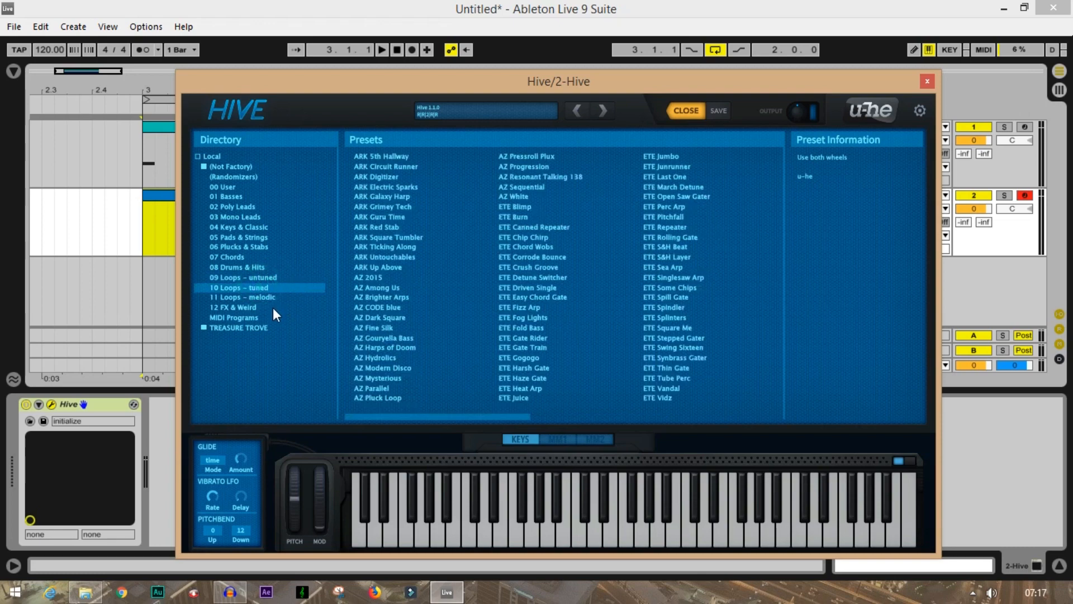
pyautogui.moveTo(302, 322)
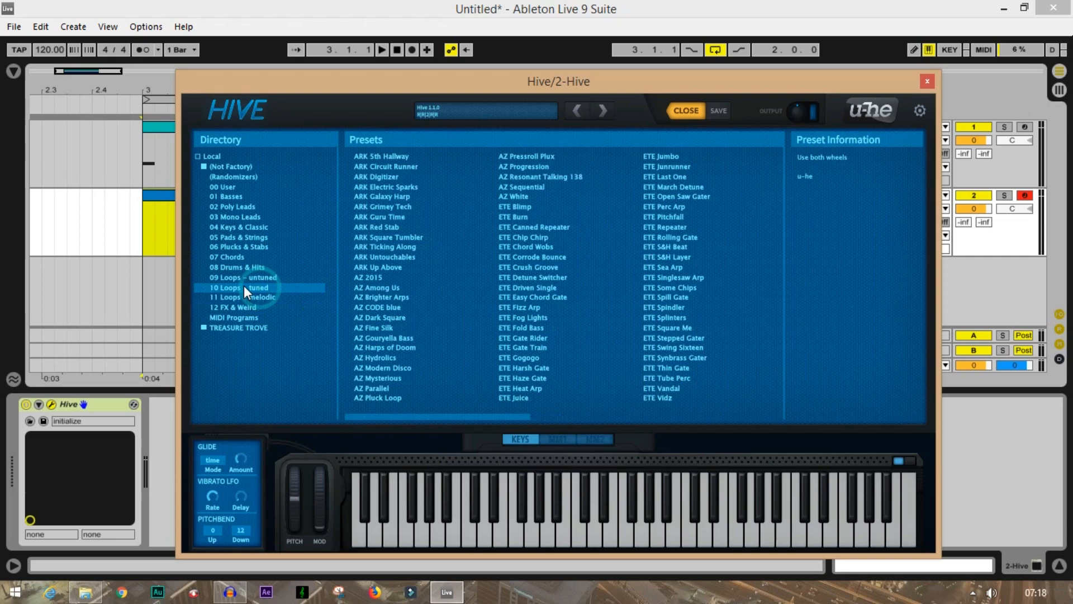
pyautogui.moveTo(259, 301)
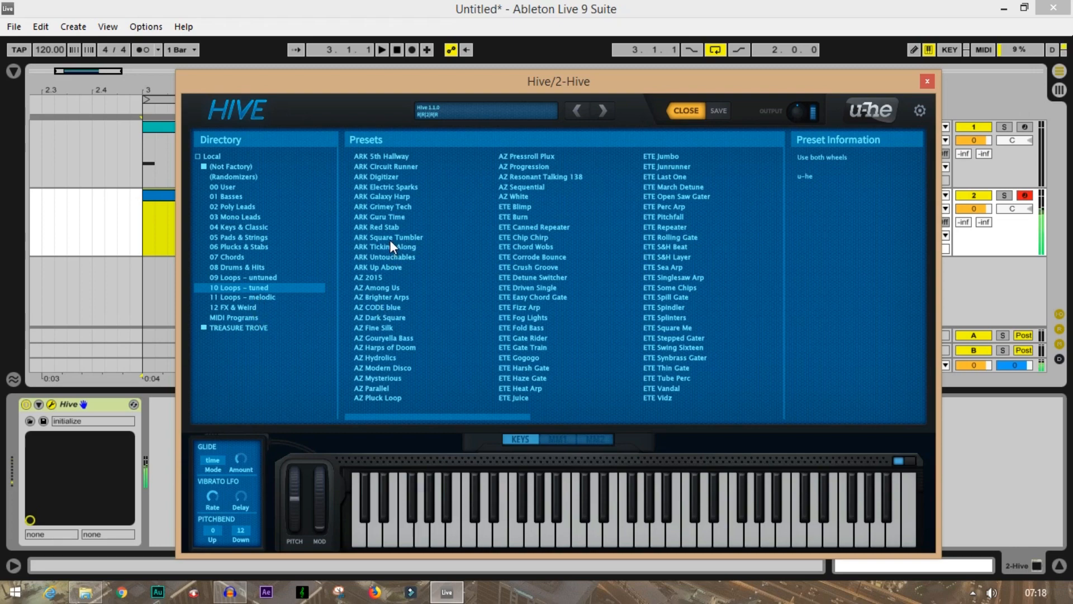
pyautogui.click(382, 206)
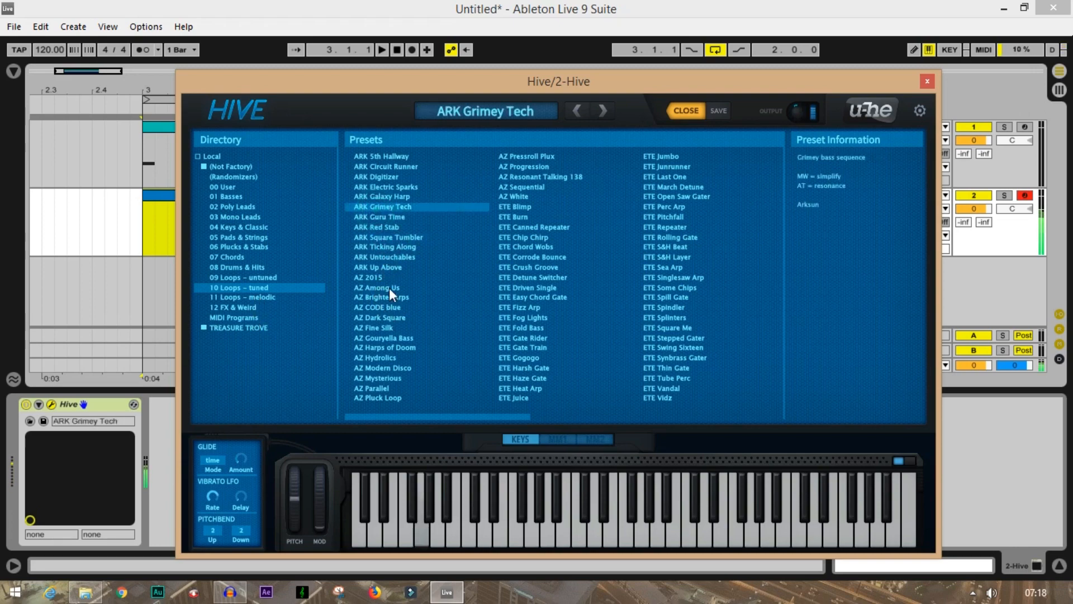
pyautogui.click(382, 268)
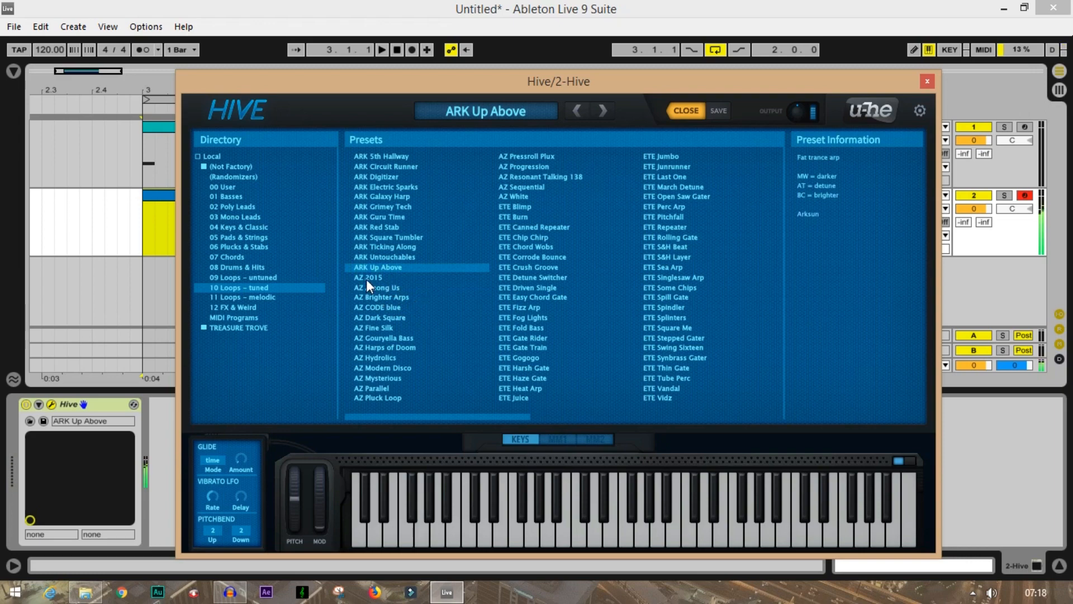
pyautogui.click(368, 277)
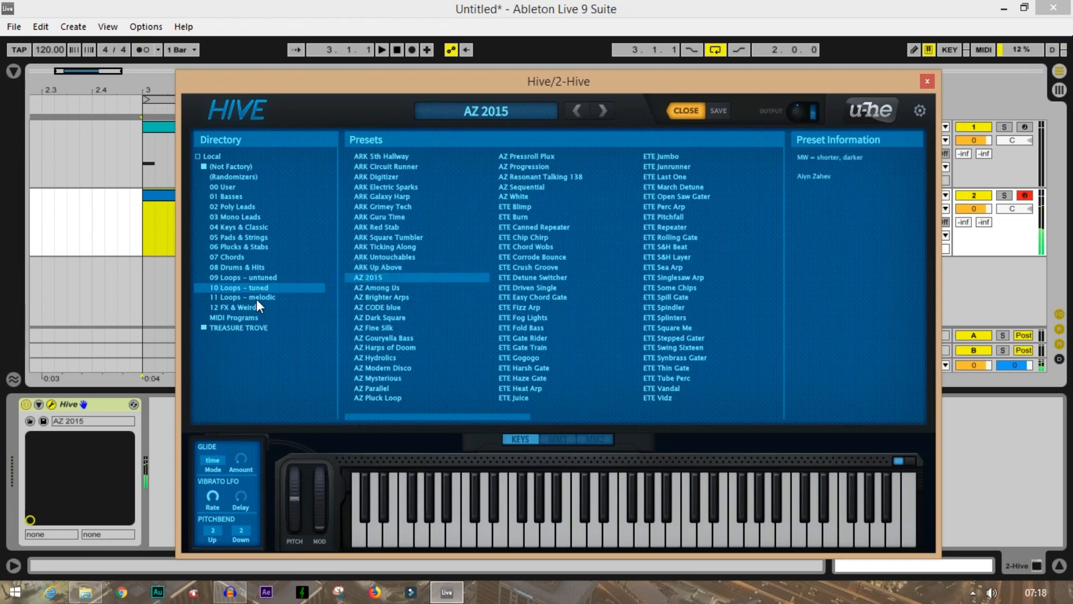
# Try AZ GOA Riff Rubber from 11 Loops - melodic, settle on AZ Lure, and close Hive
pyautogui.click(242, 297)
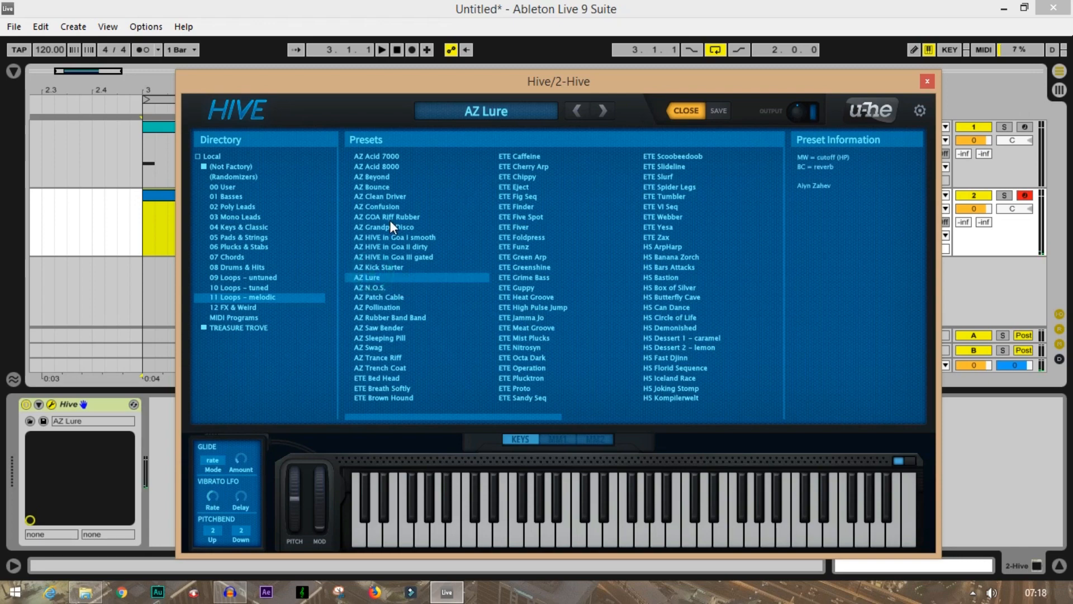
pyautogui.click(386, 217)
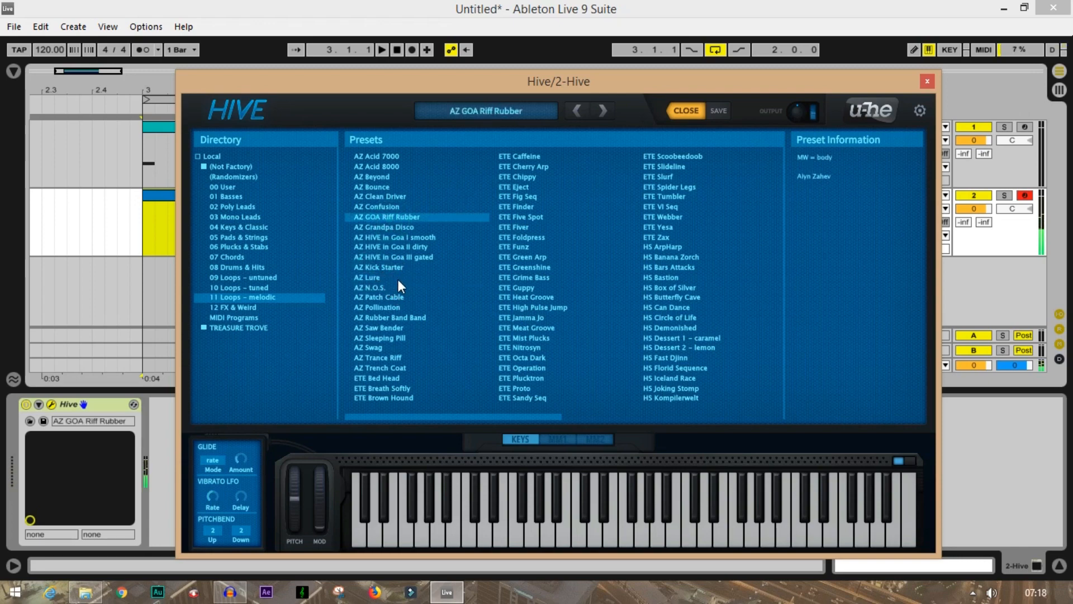
pyautogui.click(367, 277)
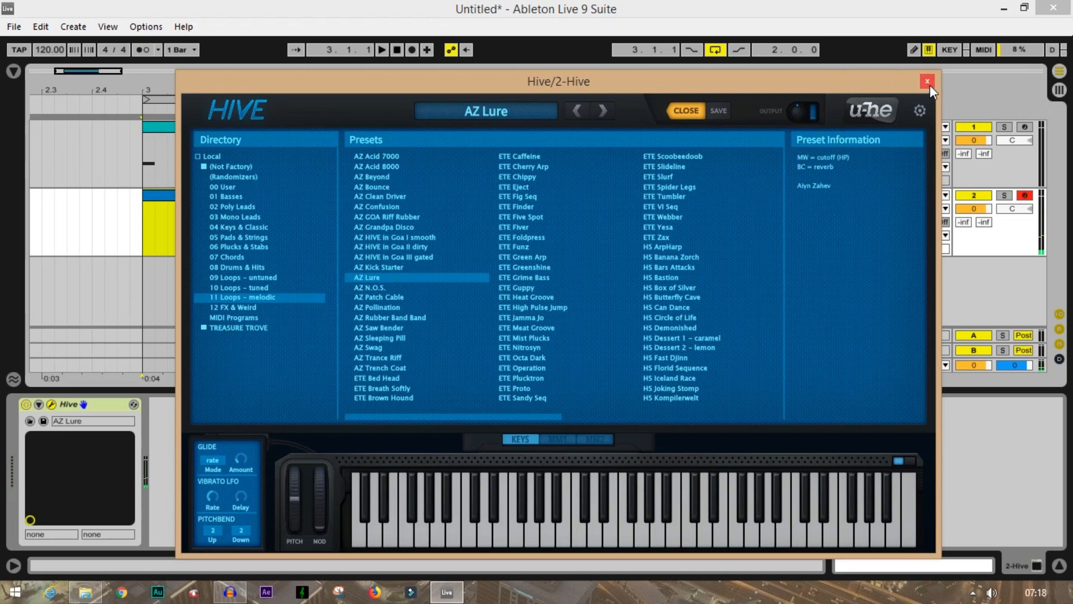
pyautogui.click(926, 81)
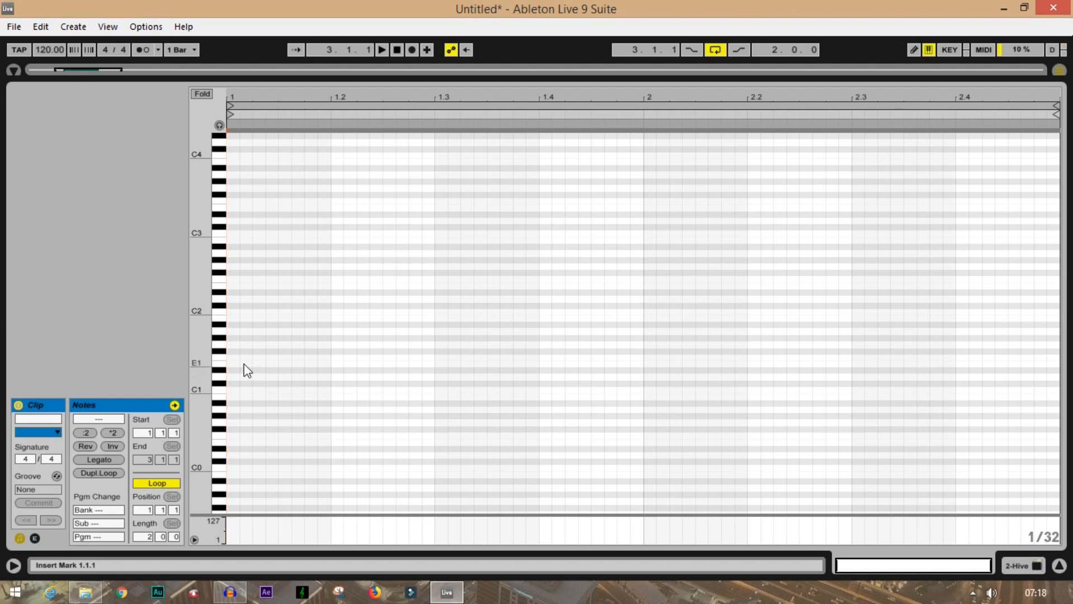
# Draw one long held note across the Hive clip and play it back from bar 3
pyautogui.click(217, 342)
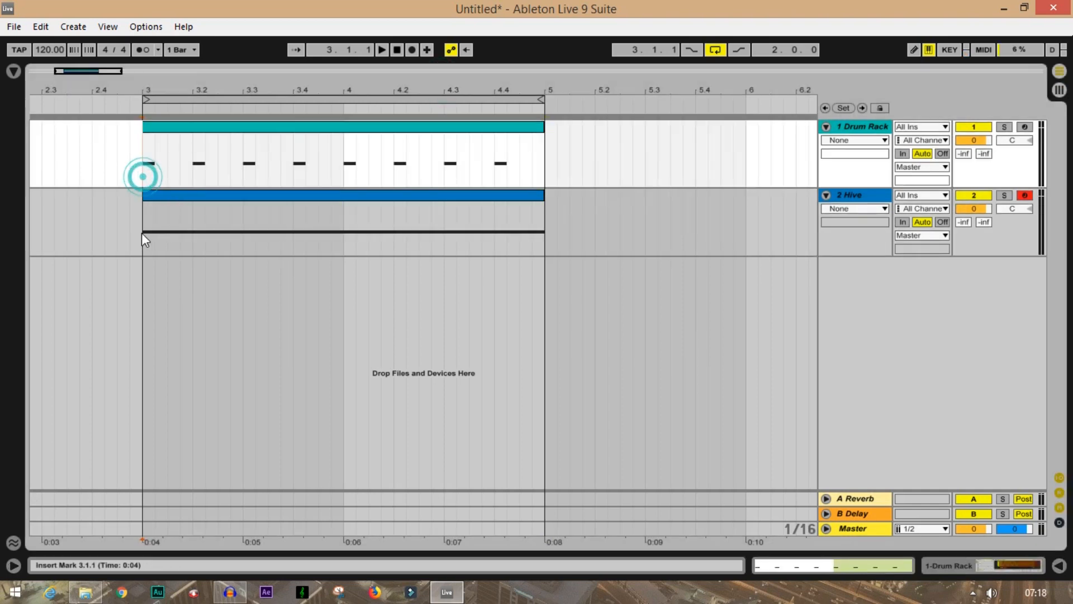
pyautogui.click(381, 49)
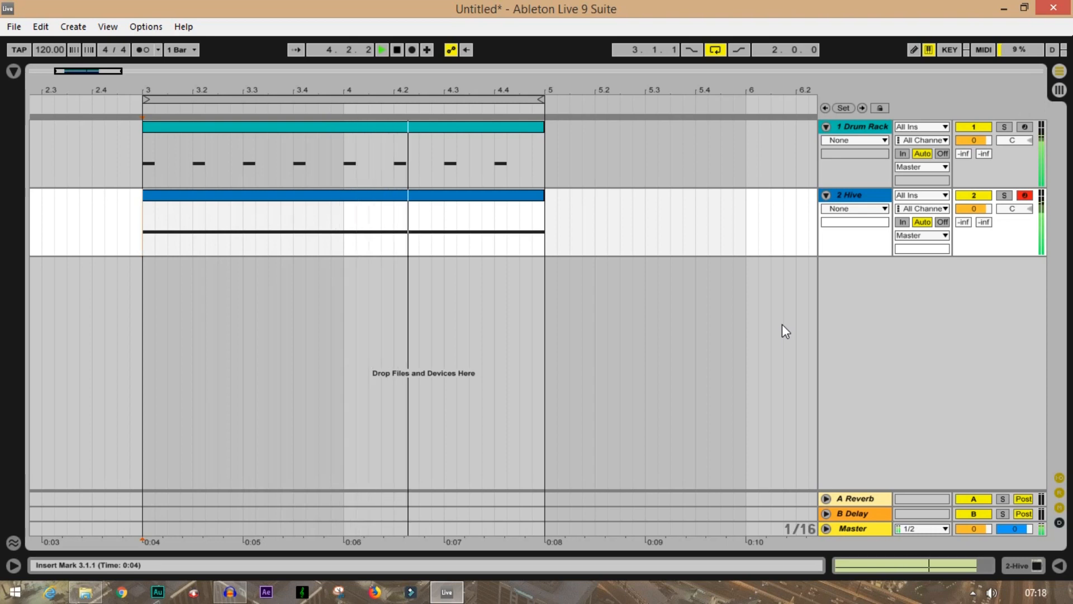
pyautogui.click(380, 50)
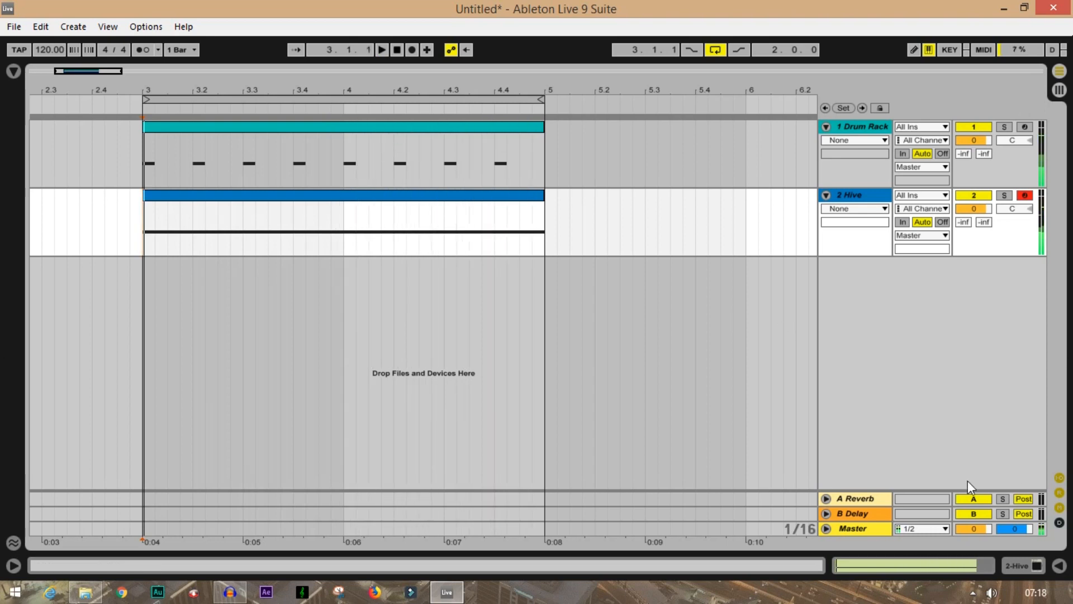
pyautogui.moveTo(945, 445)
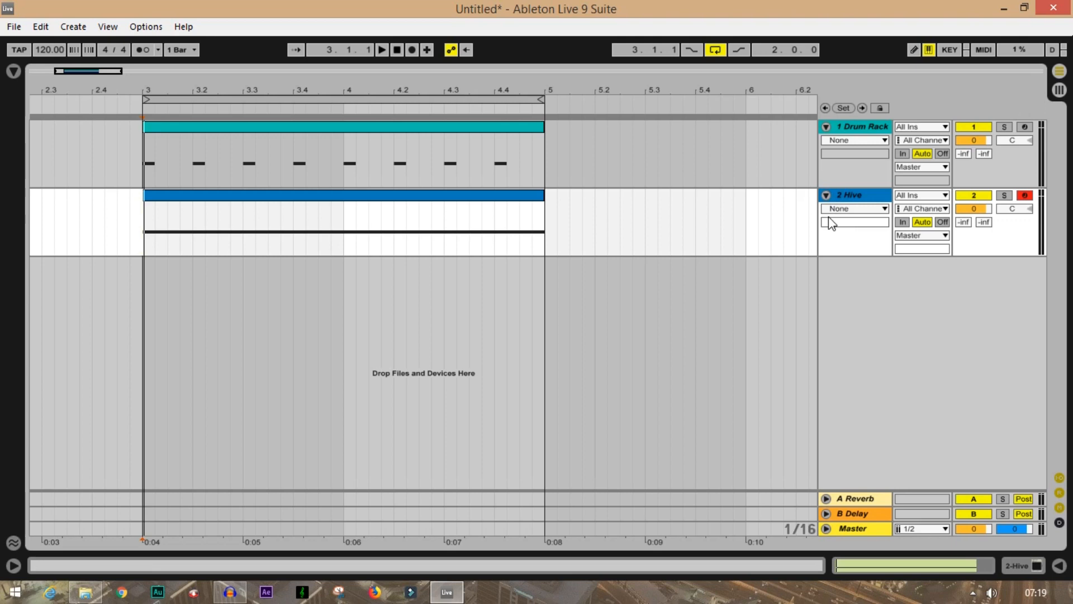
pyautogui.moveTo(827, 180)
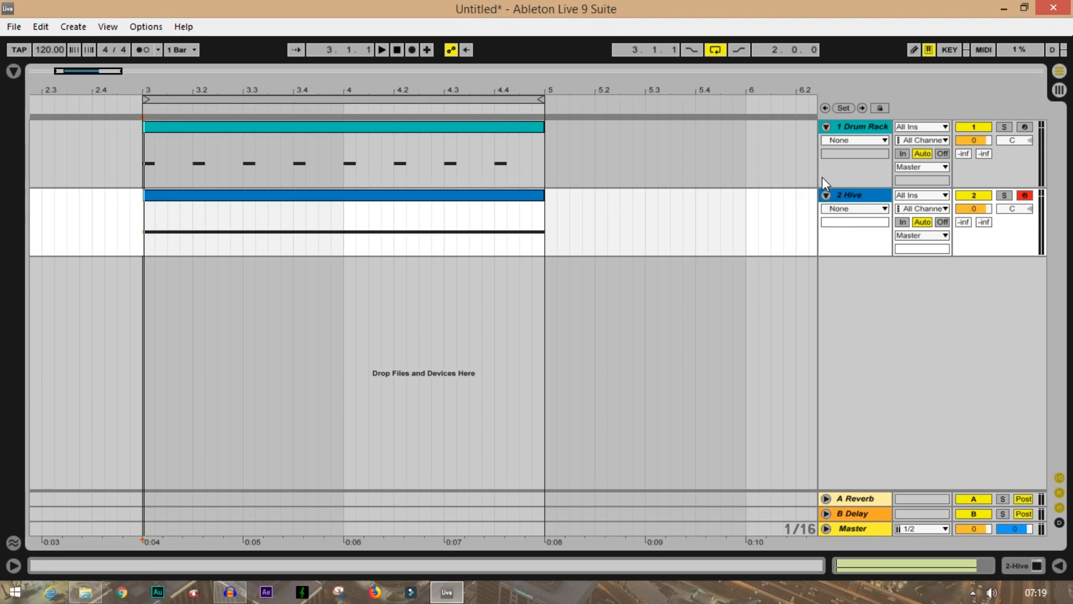
# Insert a new MIDI track and load Operator onto it from Instruments
pyautogui.rightClick(957, 353)
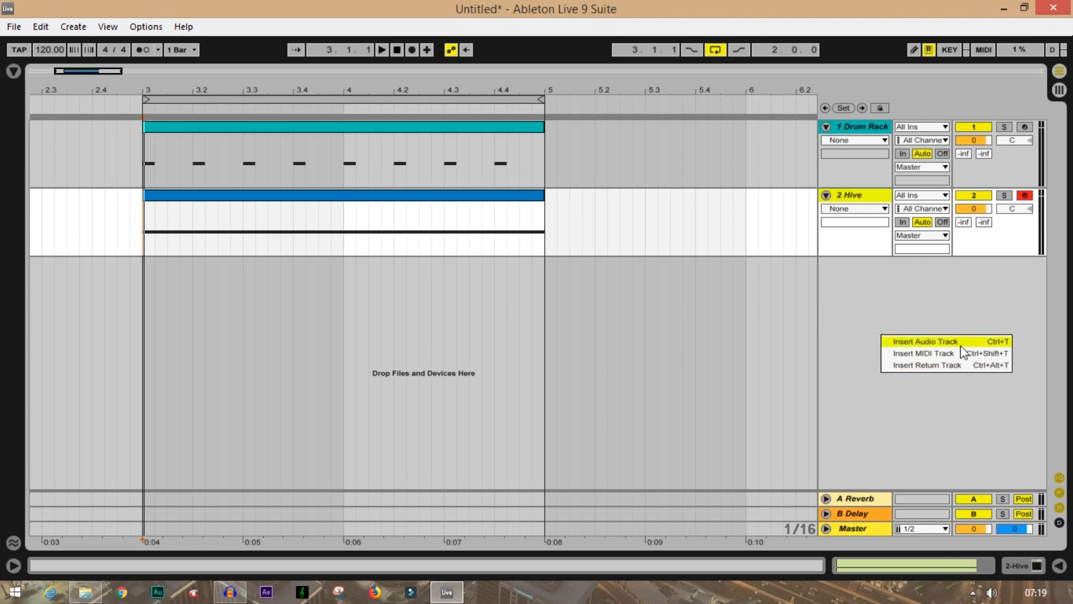
pyautogui.click(924, 352)
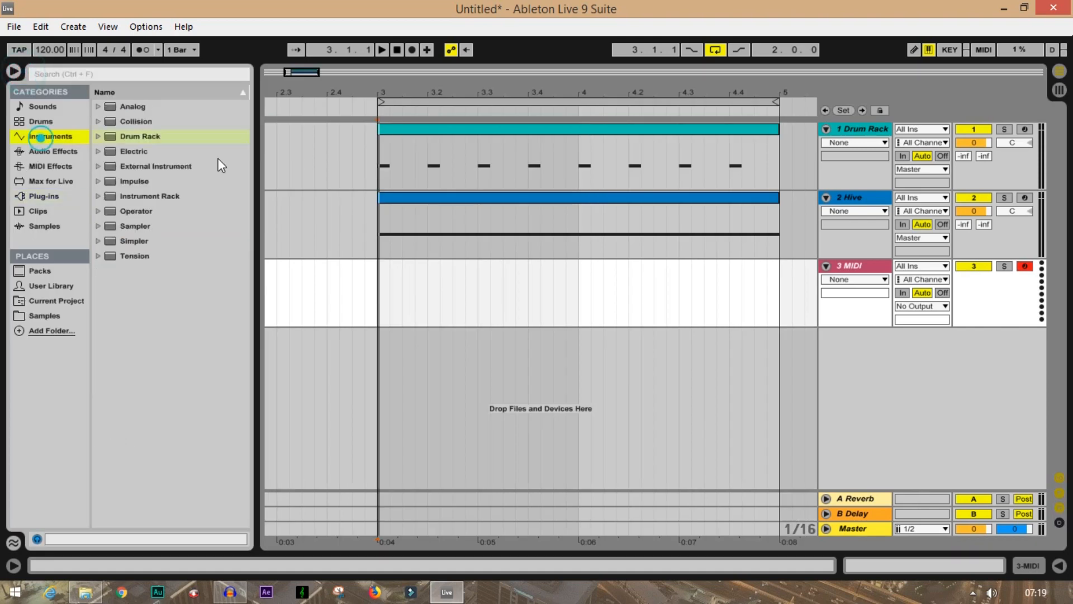
pyautogui.click(135, 211)
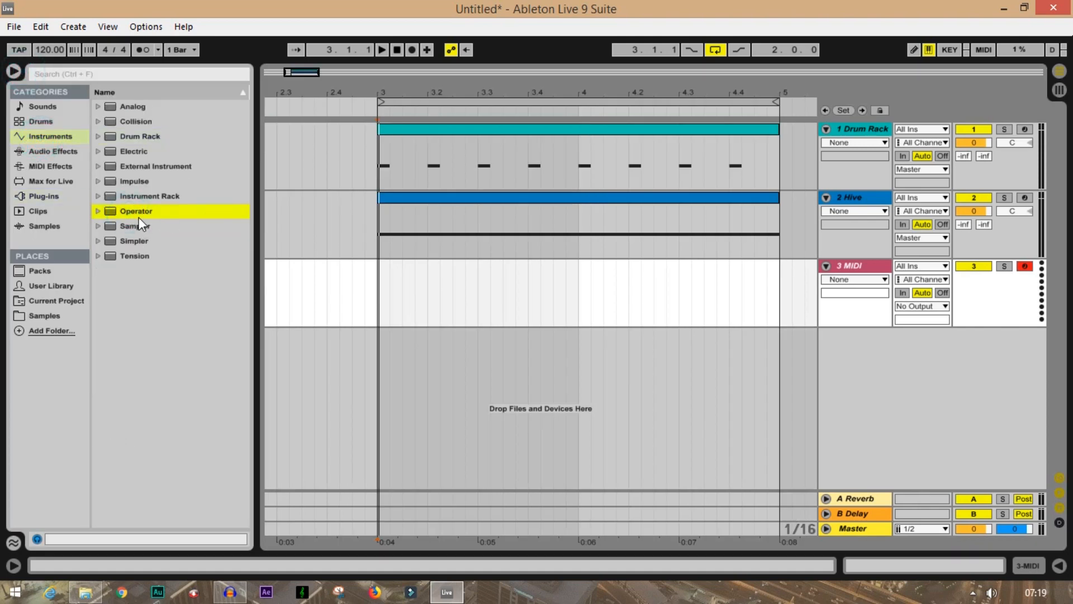
pyautogui.click(657, 315)
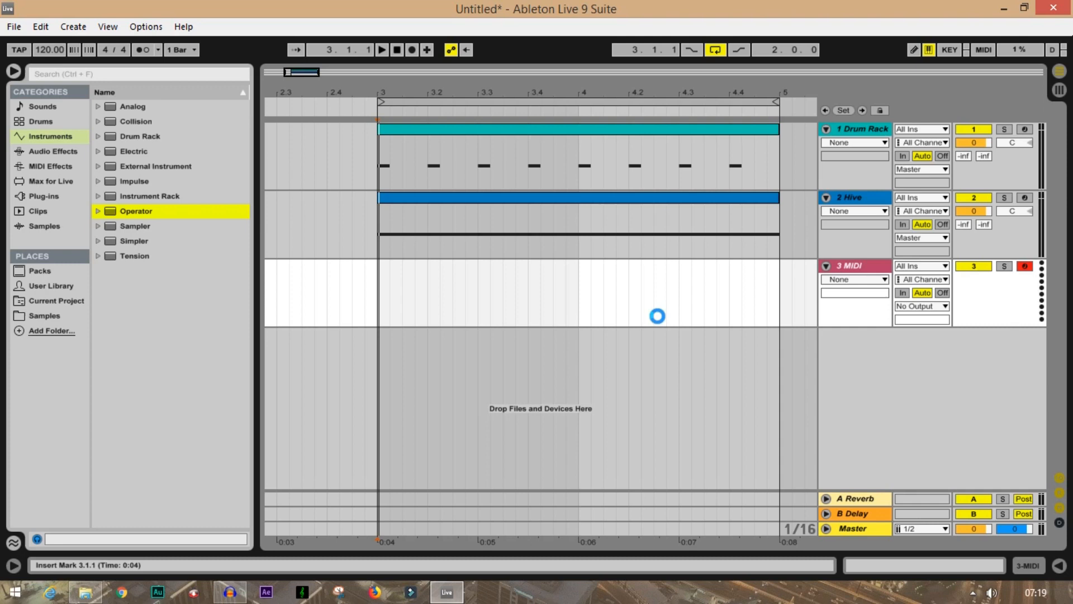
pyautogui.doubleClick(136, 210)
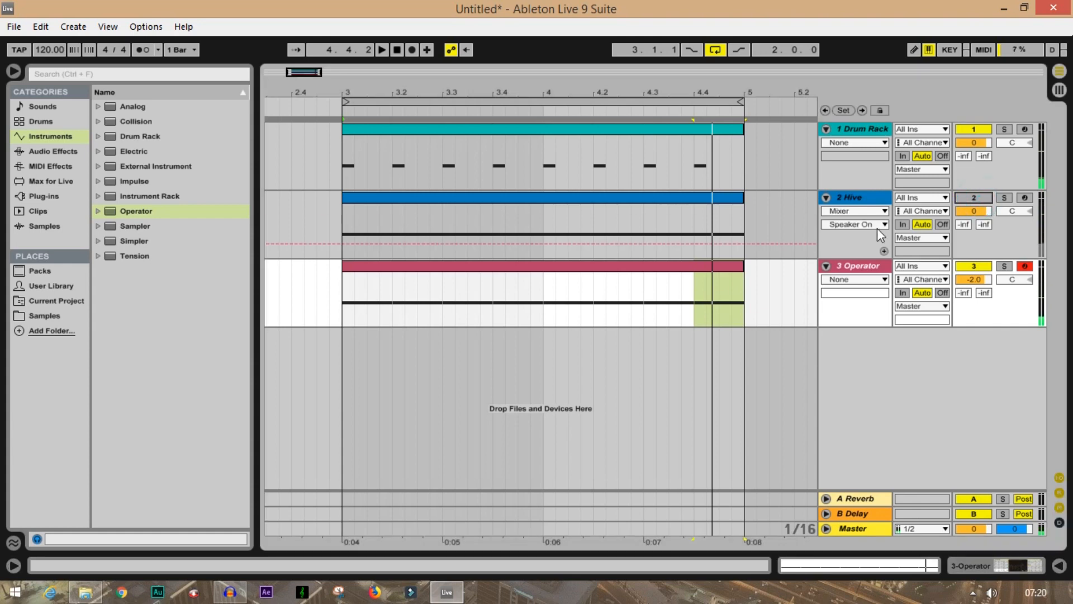
pyautogui.click(381, 49)
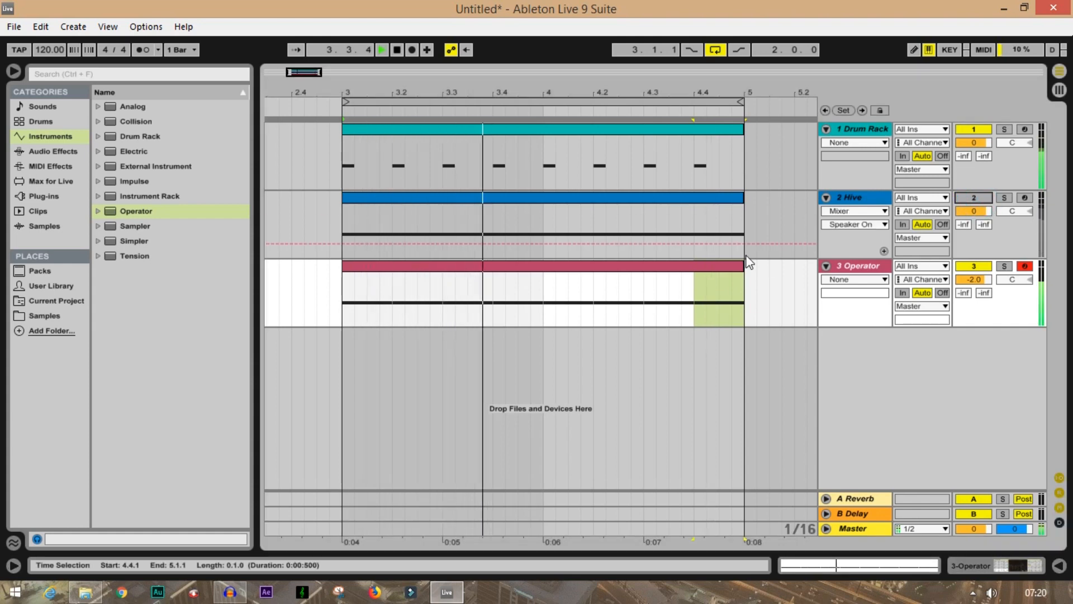
pyautogui.click(380, 49)
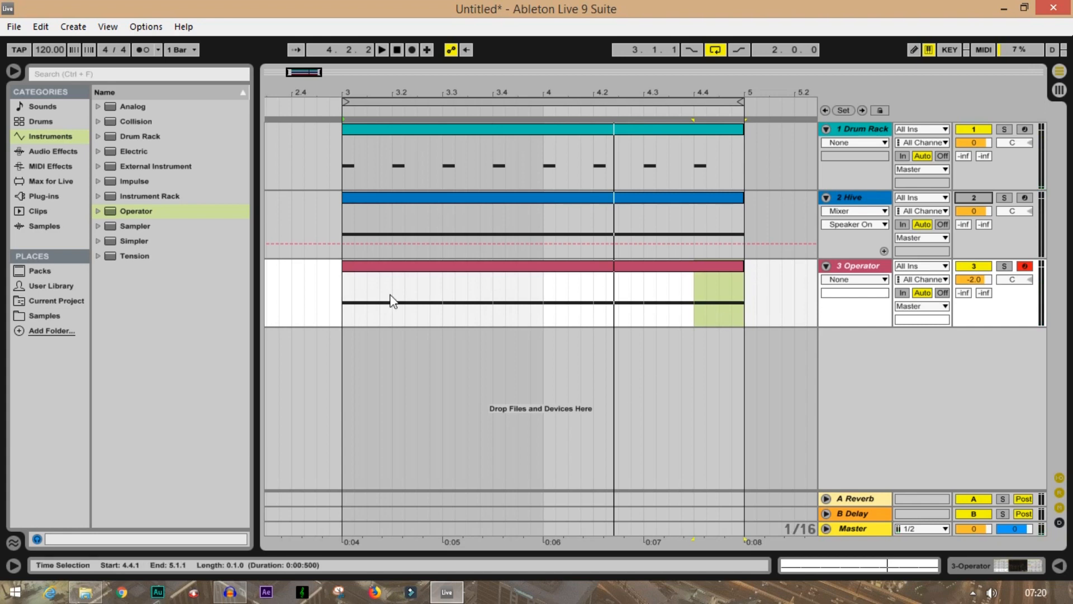
pyautogui.moveTo(415, 325)
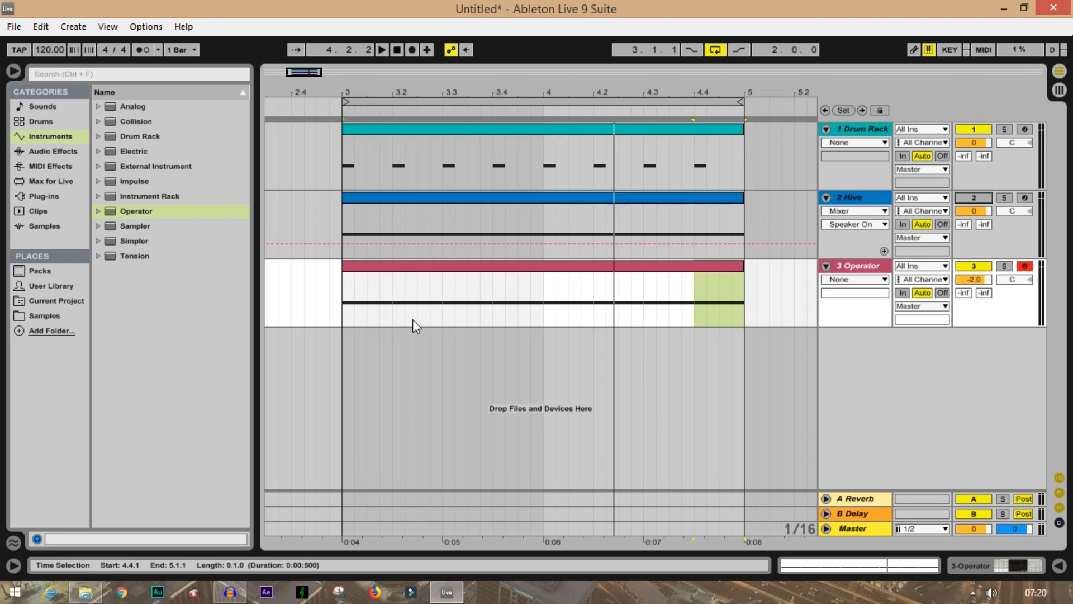
pyautogui.moveTo(512, 336)
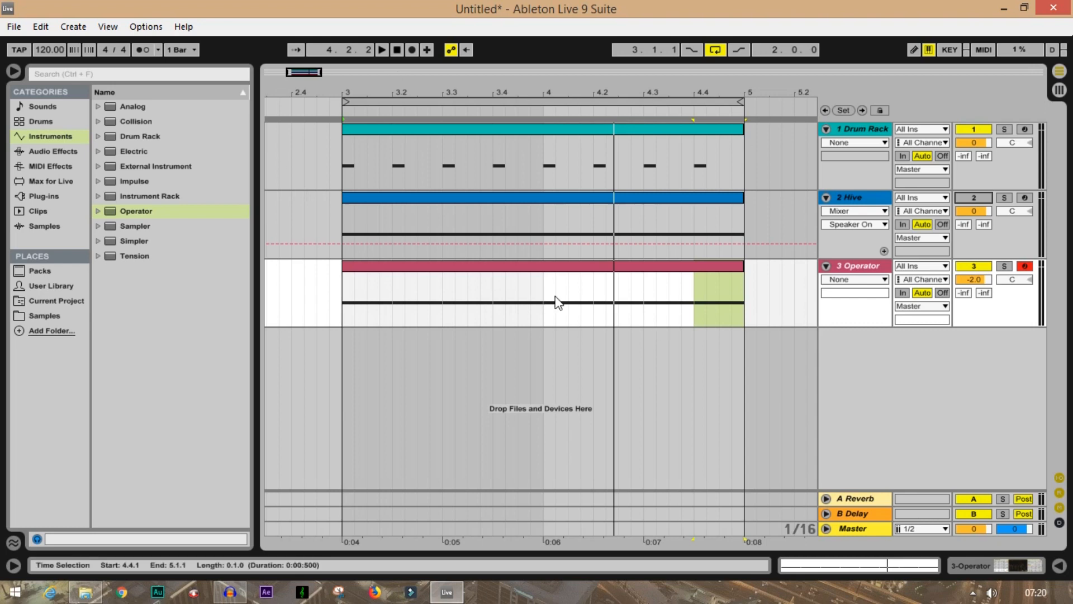
pyautogui.moveTo(588, 309)
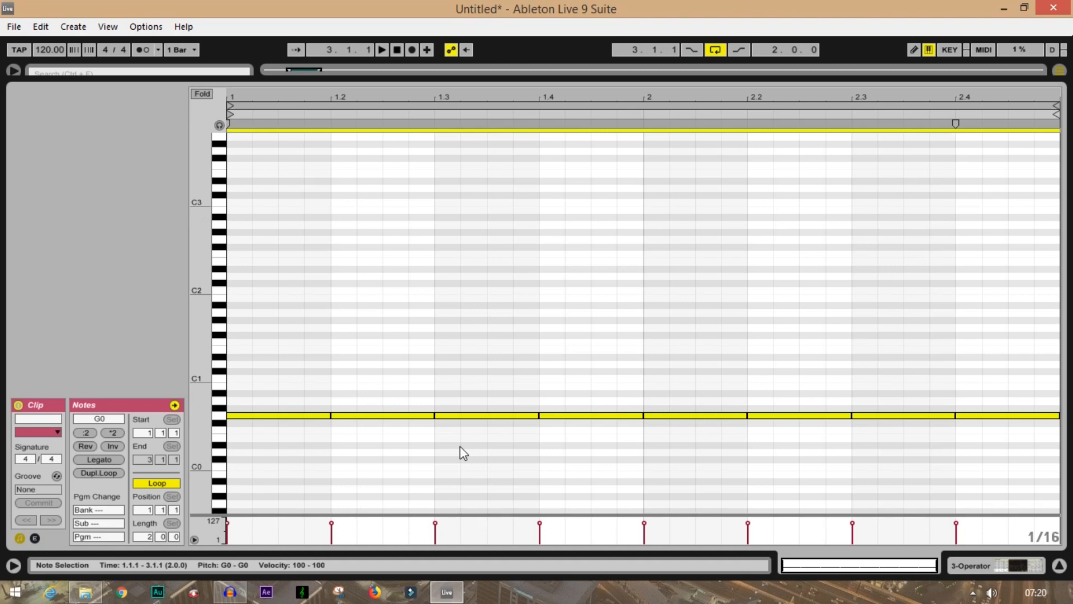
pyautogui.moveTo(219, 419)
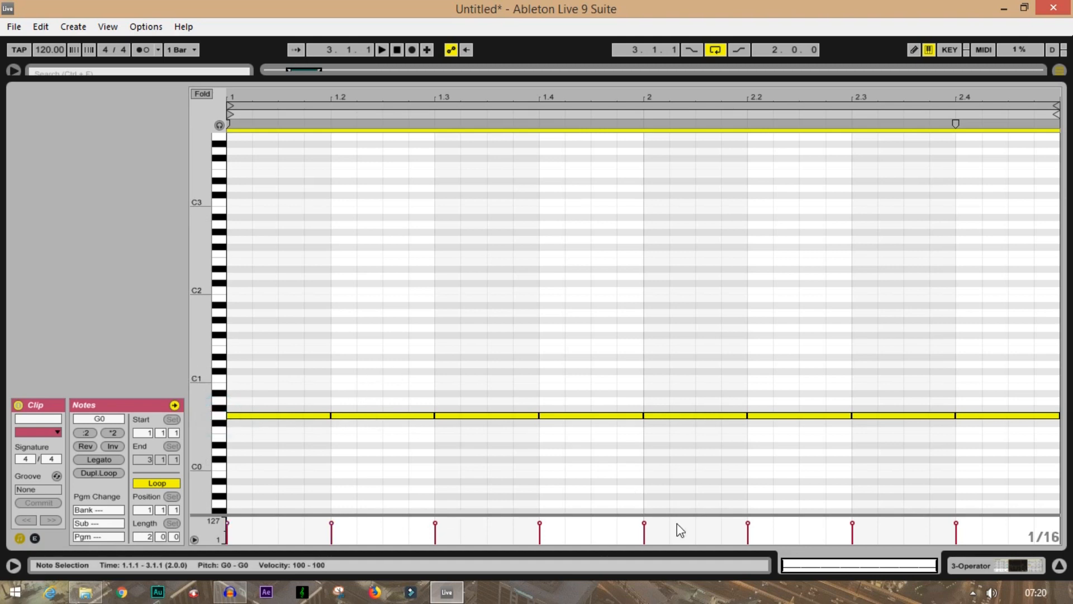
pyautogui.click(381, 50)
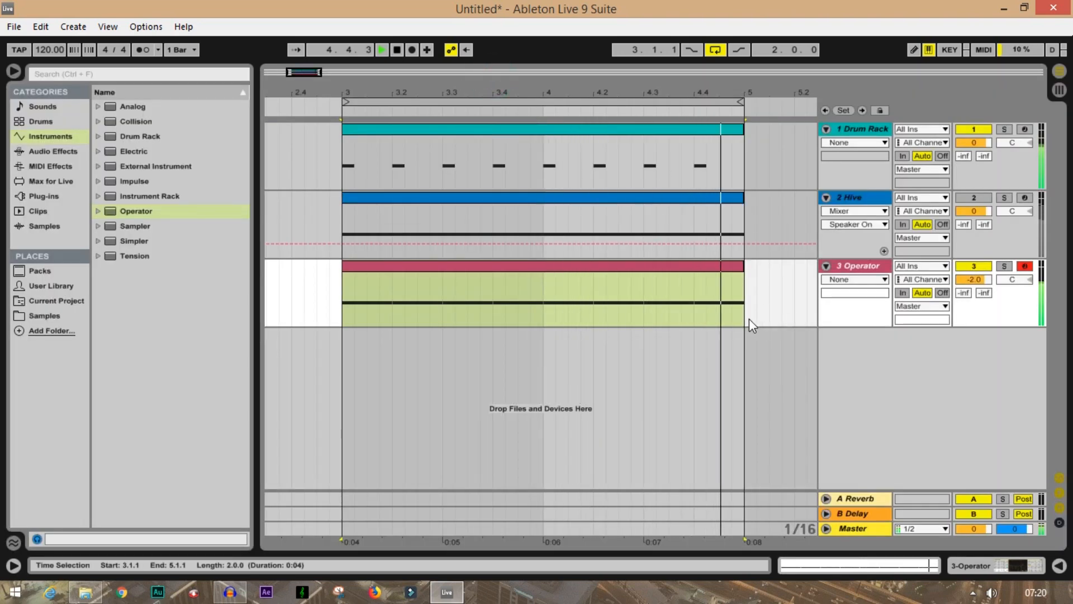
pyautogui.click(381, 49)
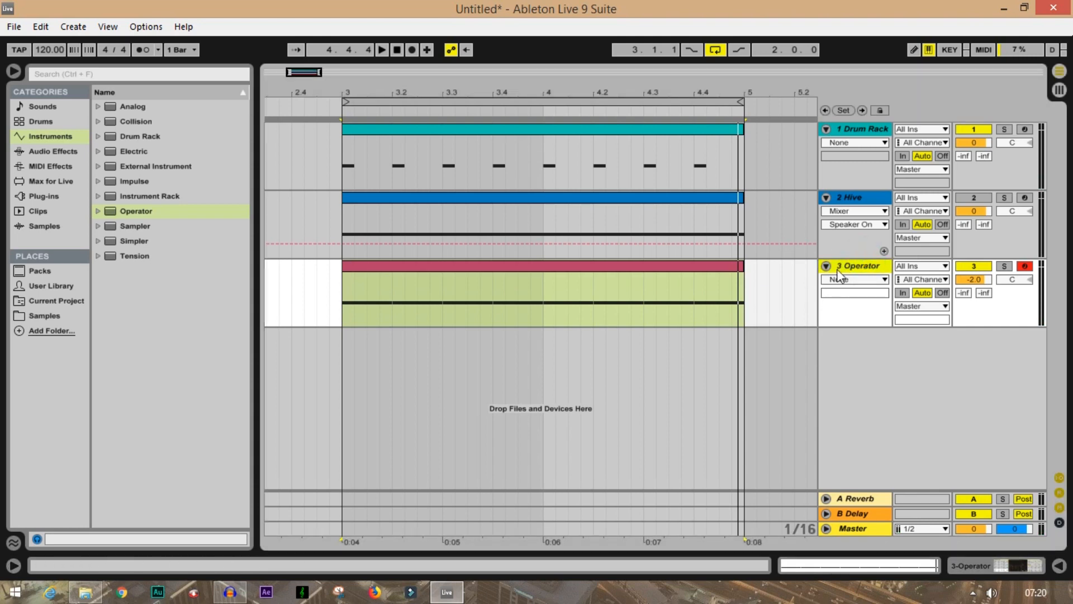
pyautogui.click(826, 266)
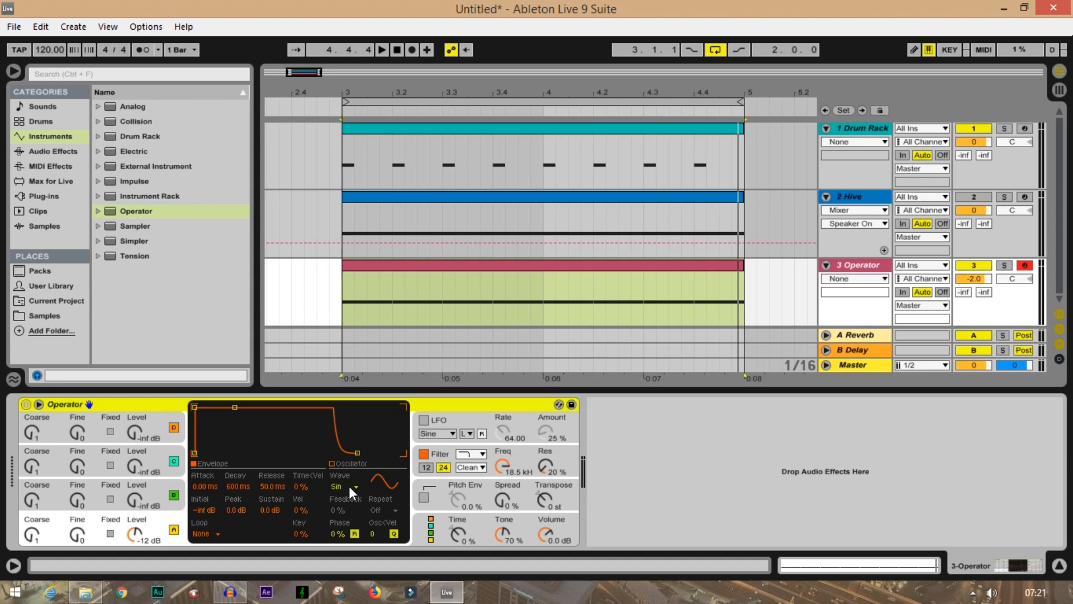
# Set both Operator oscillators A and B to triangle waves
pyautogui.click(344, 485)
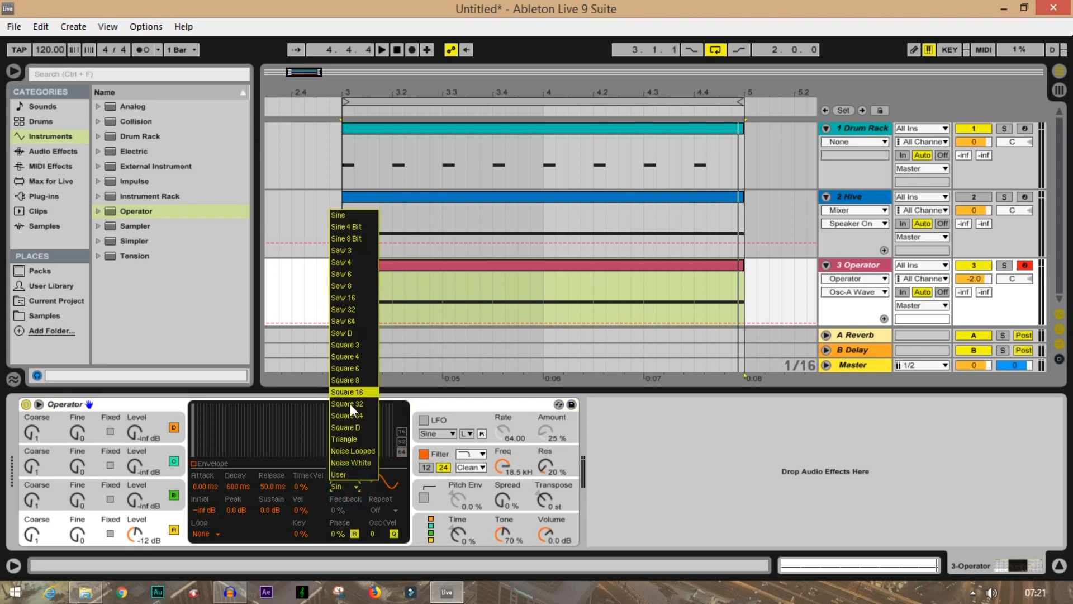
pyautogui.click(344, 439)
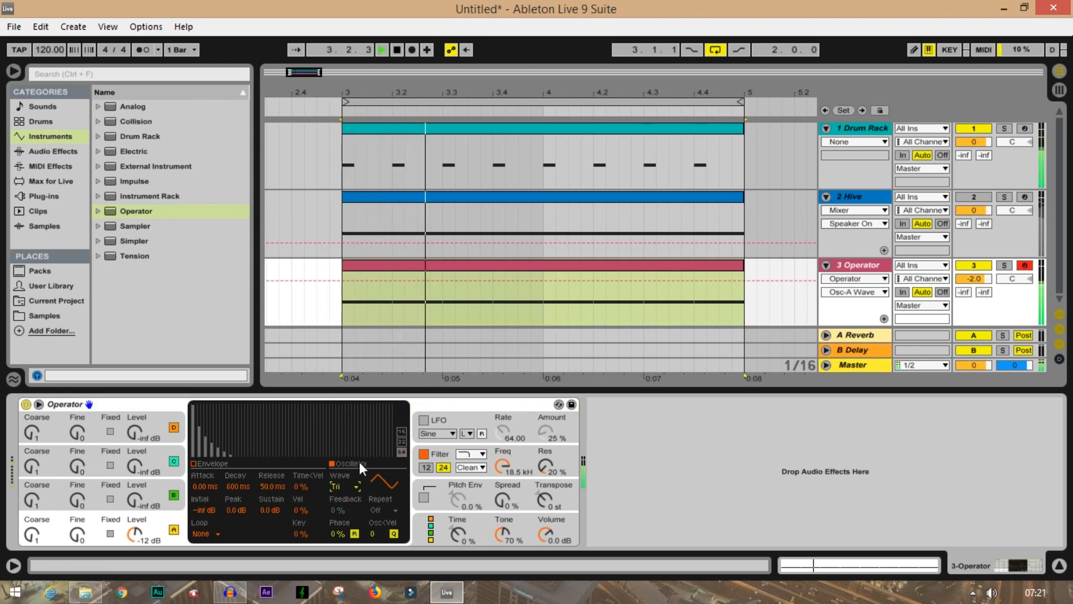
pyautogui.click(381, 49)
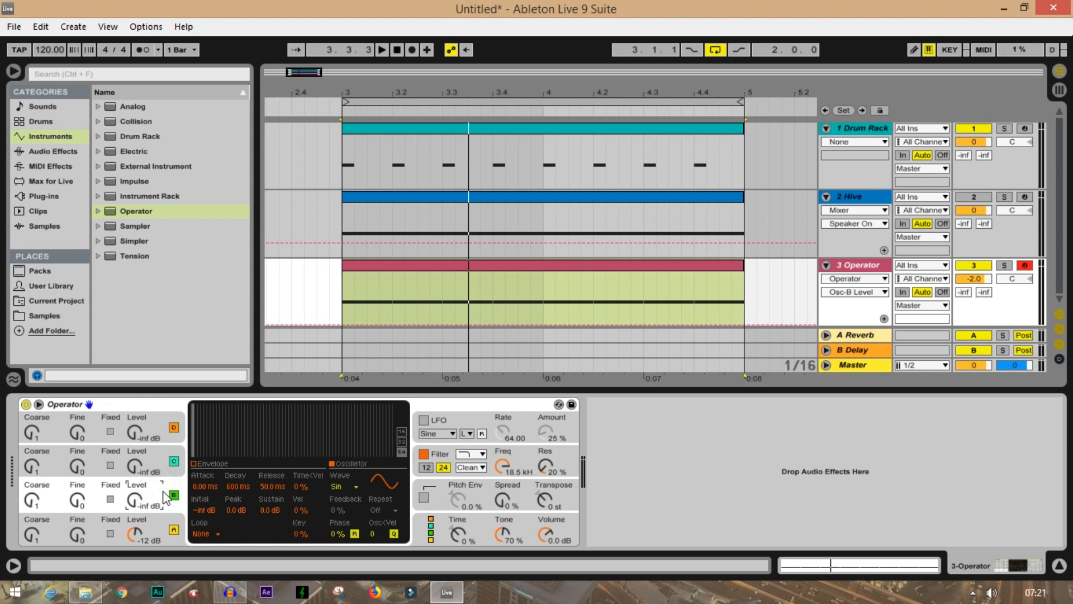
pyautogui.click(344, 486)
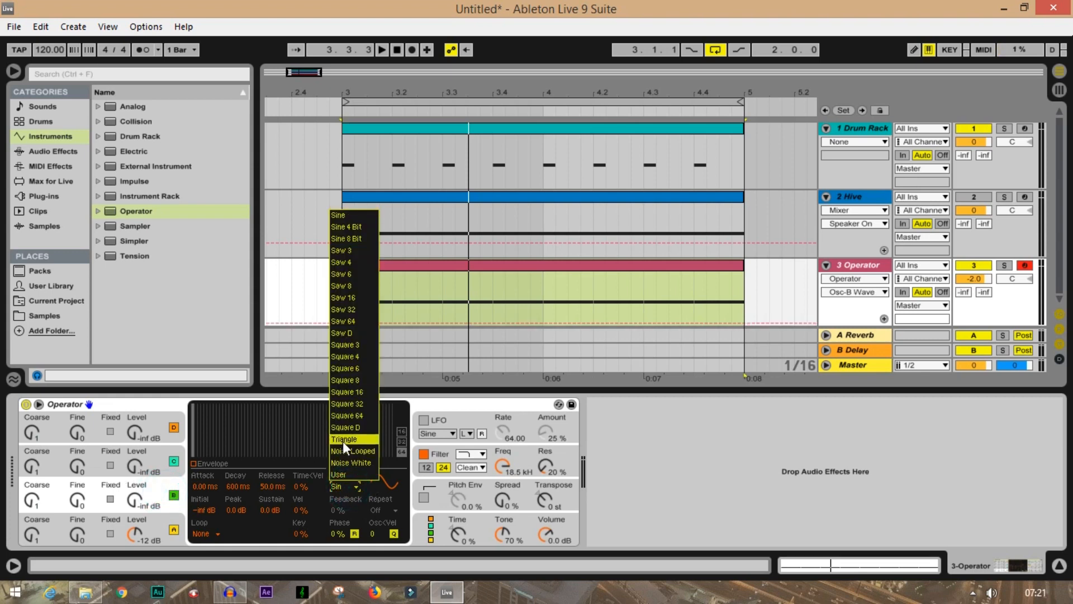
pyautogui.click(344, 439)
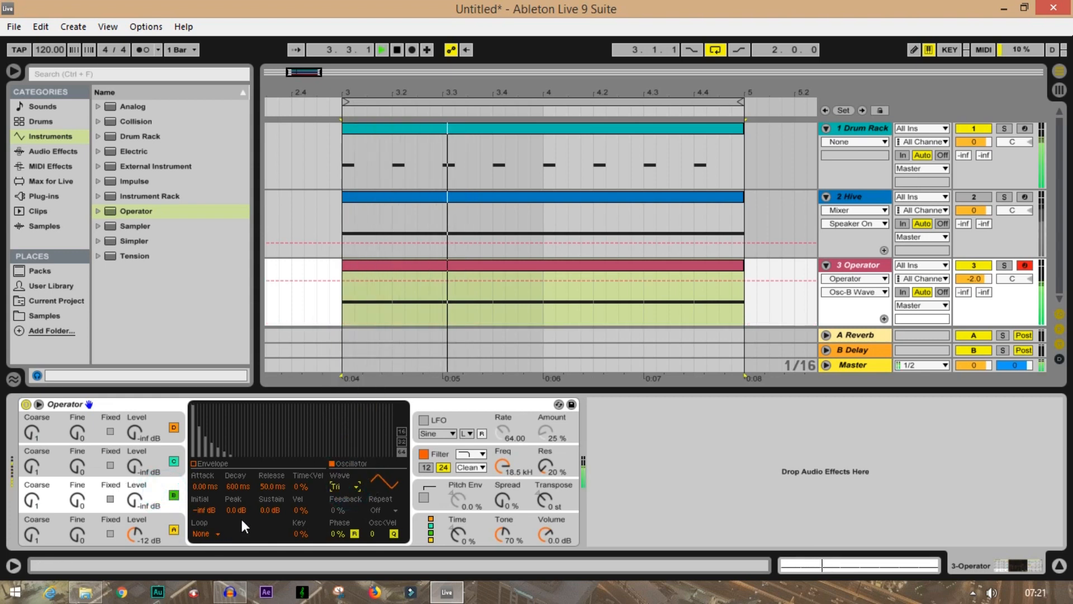
# Raise oscillator B to 0 dB and enable Glide on Operator's Pitch page
pyautogui.click(381, 49)
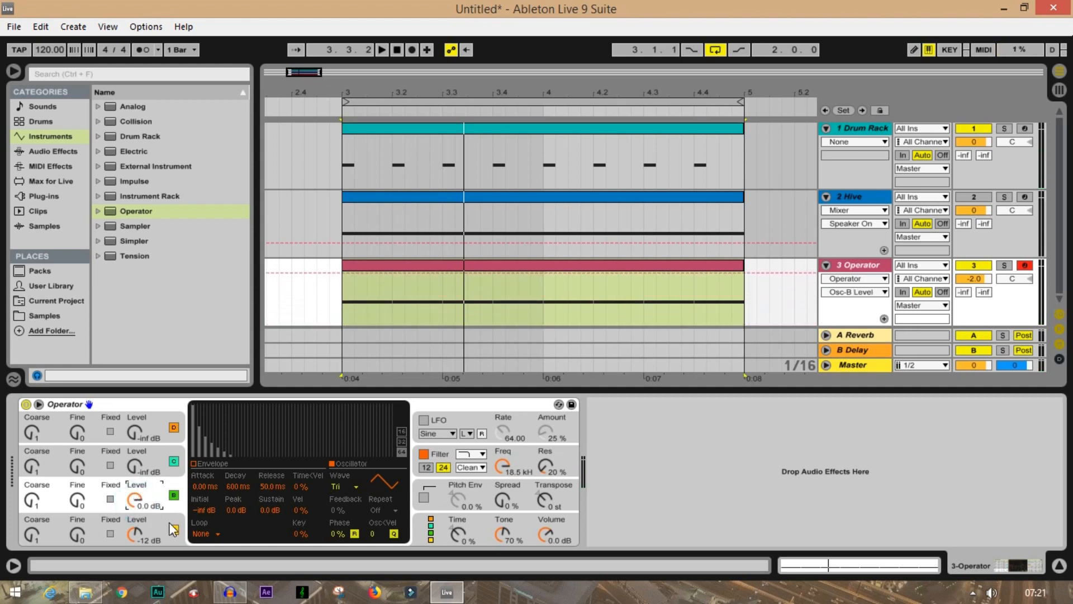
pyautogui.click(381, 49)
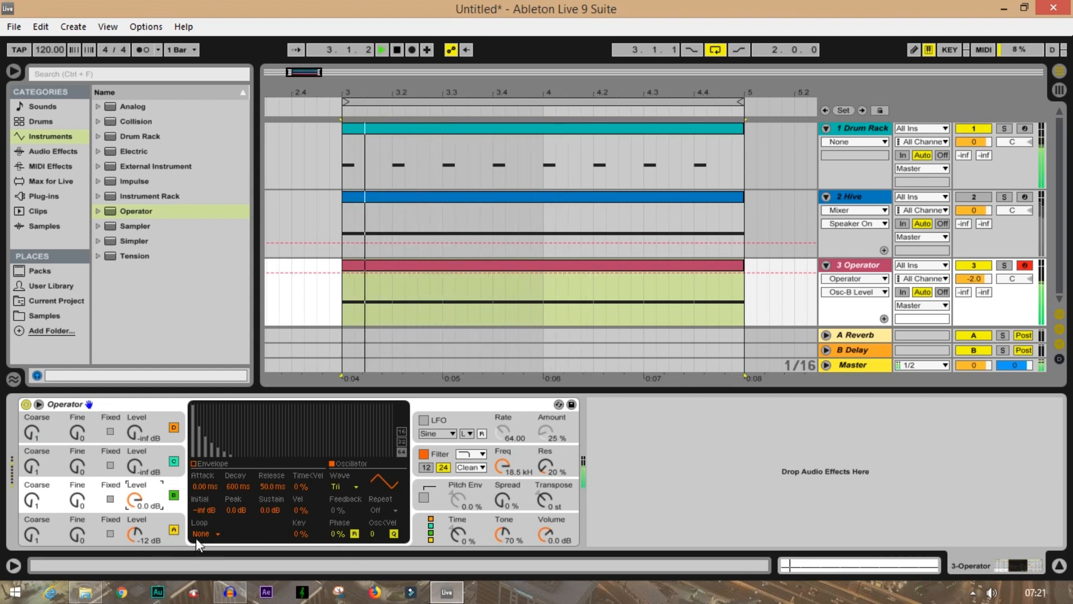
pyautogui.click(382, 49)
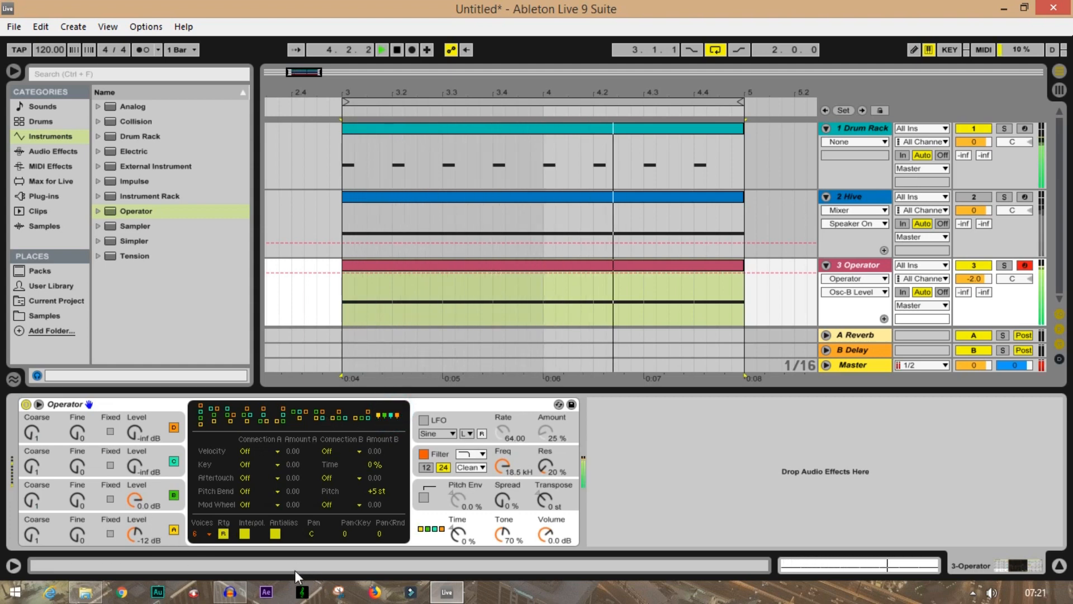
pyautogui.click(380, 49)
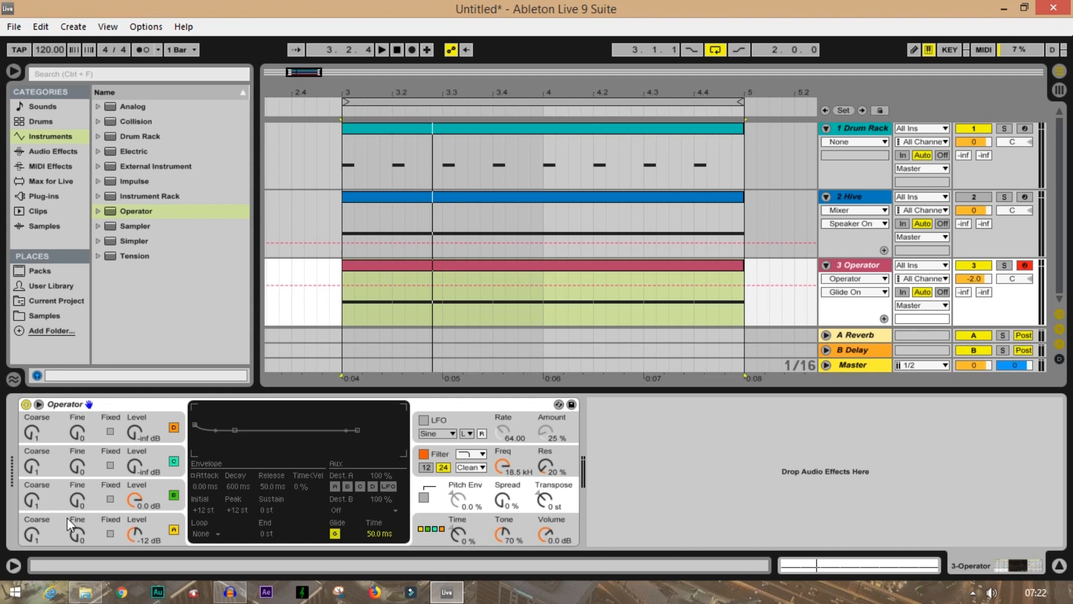
pyautogui.click(381, 49)
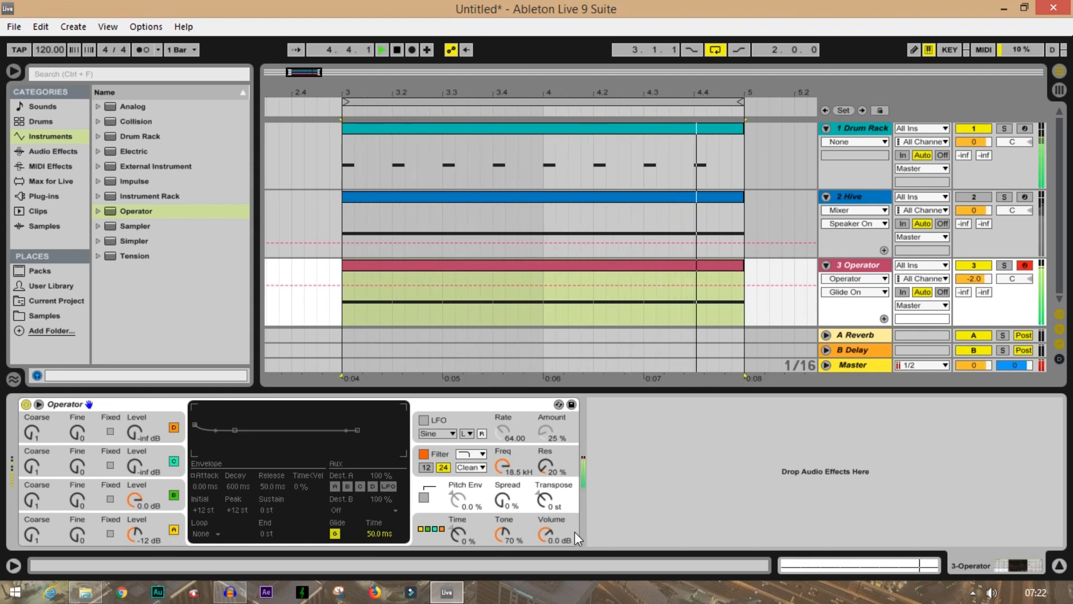
pyautogui.click(381, 49)
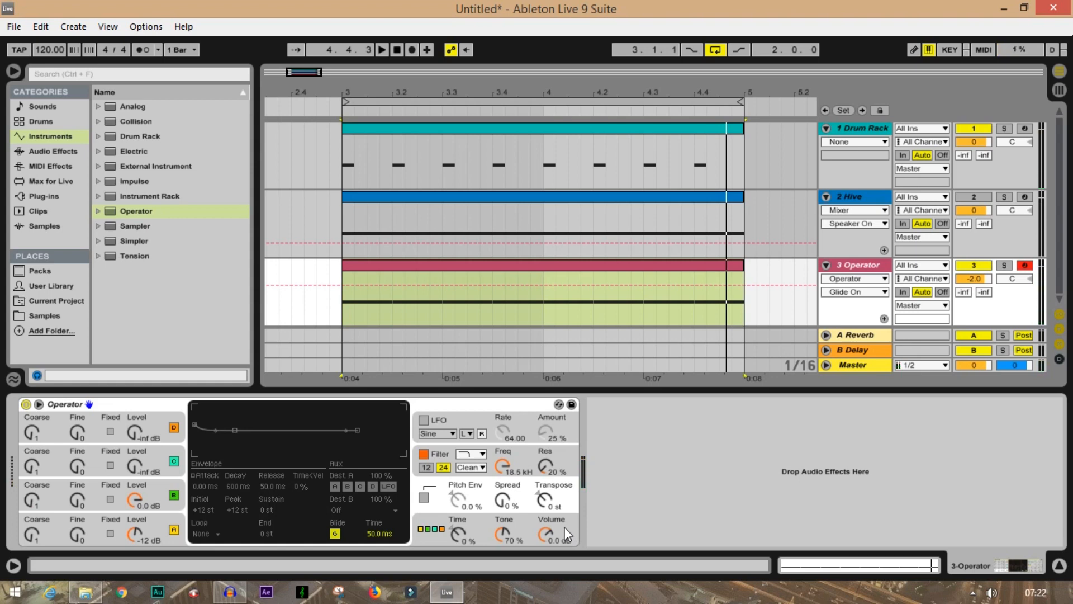
pyautogui.click(381, 49)
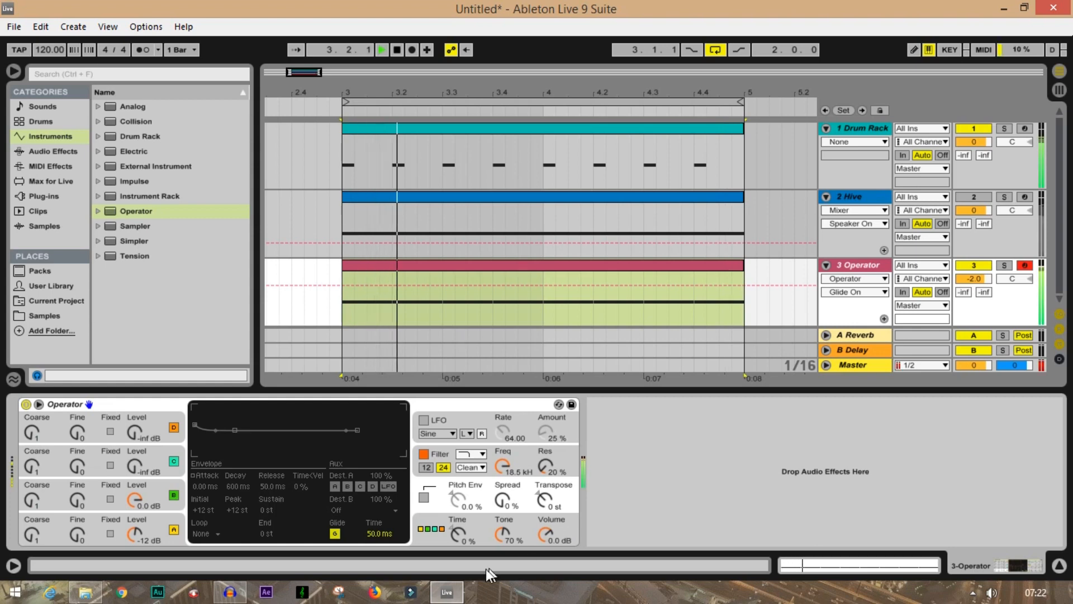
pyautogui.click(381, 49)
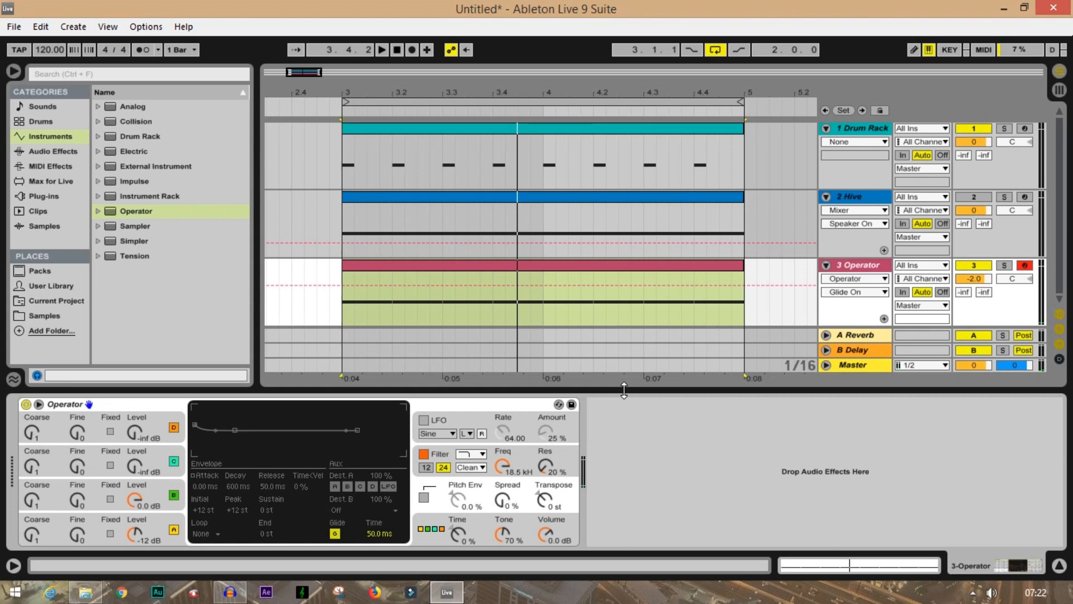
pyautogui.moveTo(43, 110)
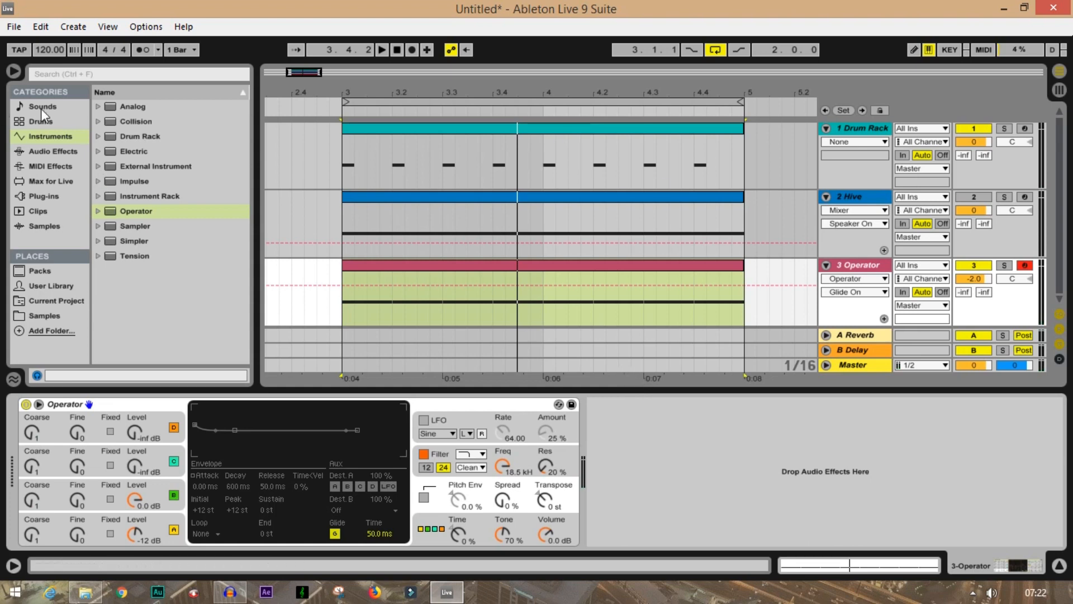
# Search 'mul' and load Multiband Dynamics onto the Operator track after Operator
pyautogui.click(50, 152)
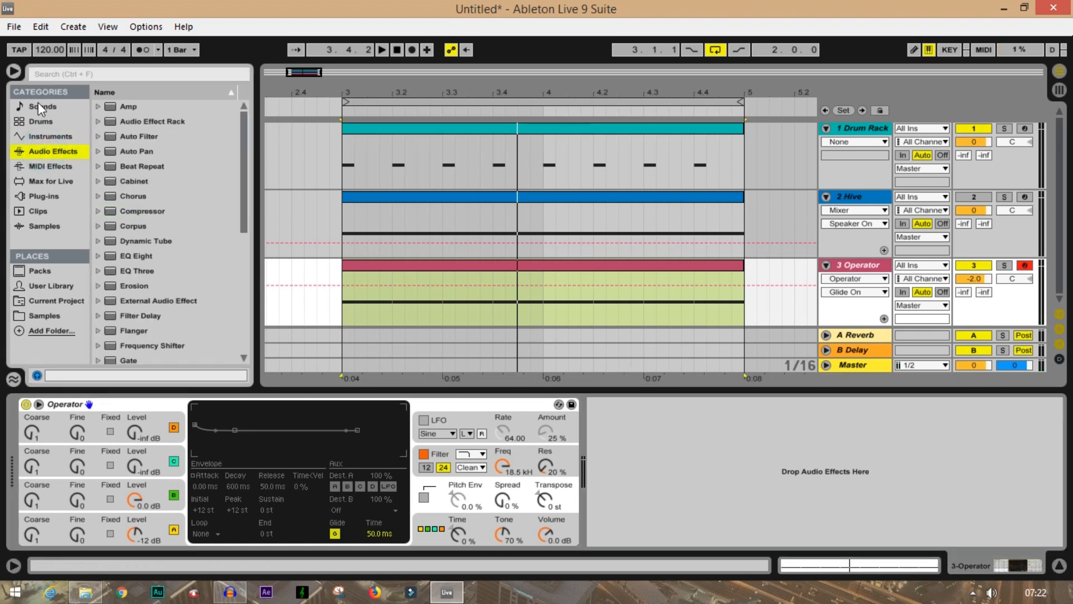
pyautogui.click(137, 74)
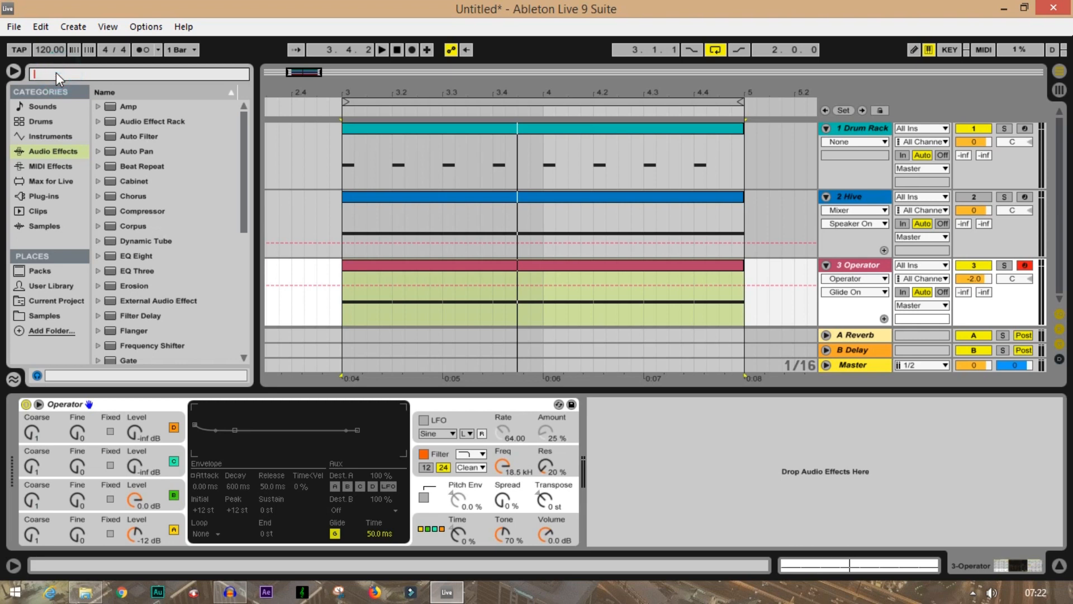
pyautogui.write('mul')
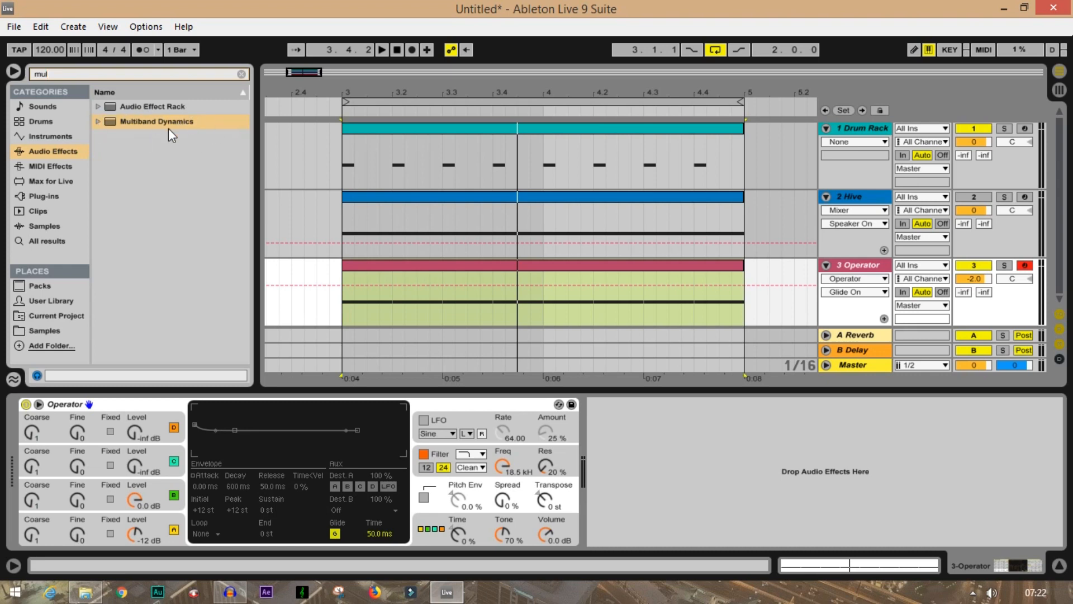
pyautogui.doubleClick(155, 122)
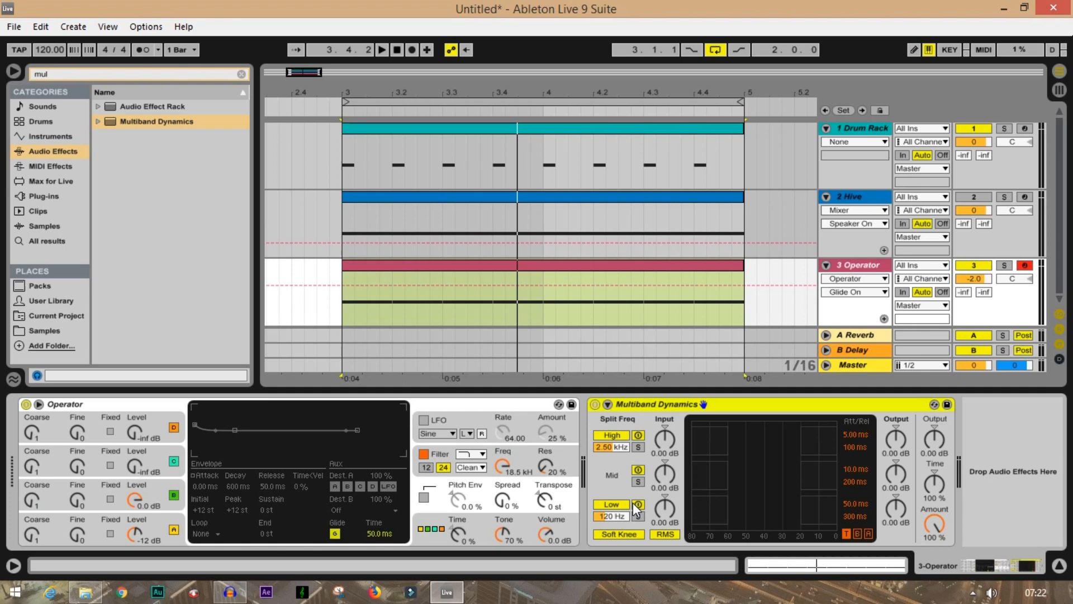
pyautogui.click(638, 515)
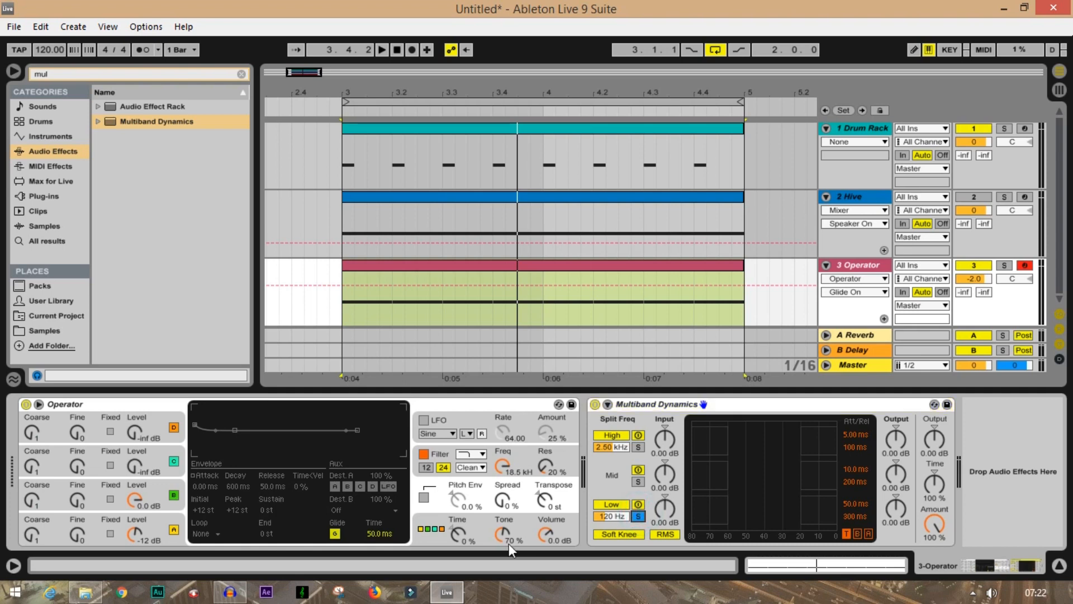
pyautogui.click(381, 49)
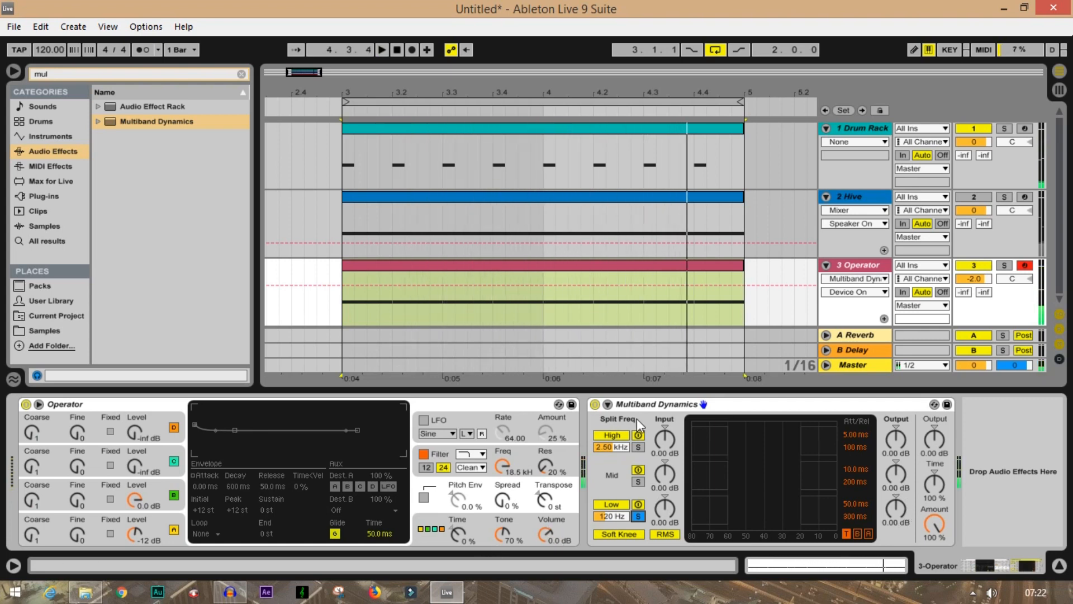
pyautogui.moveTo(1024, 566)
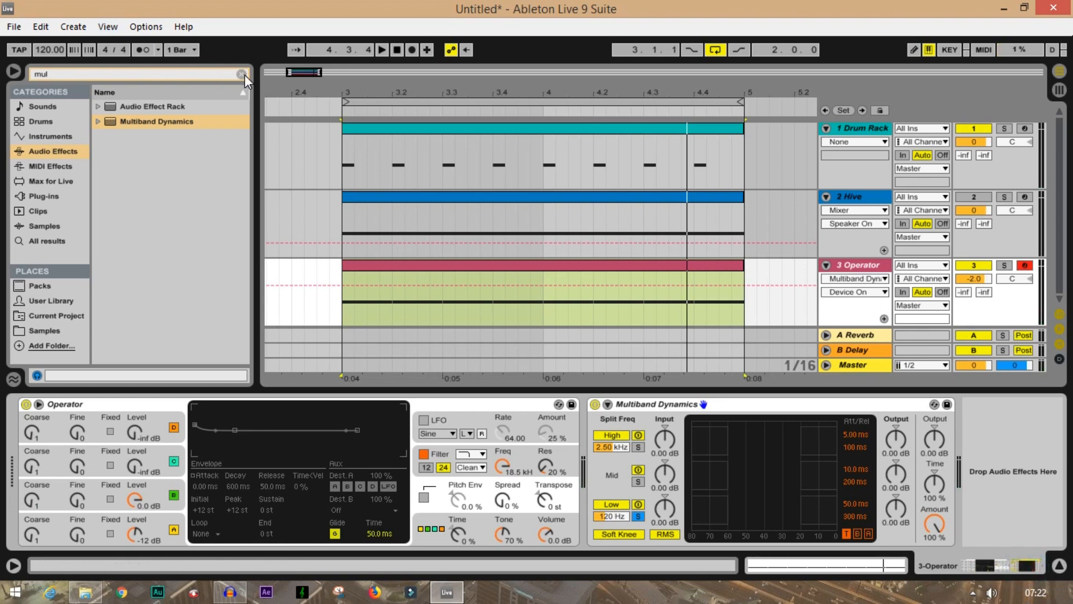
# Search 'comp' and add a Compressor to the Operator track
pyautogui.click(378, 304)
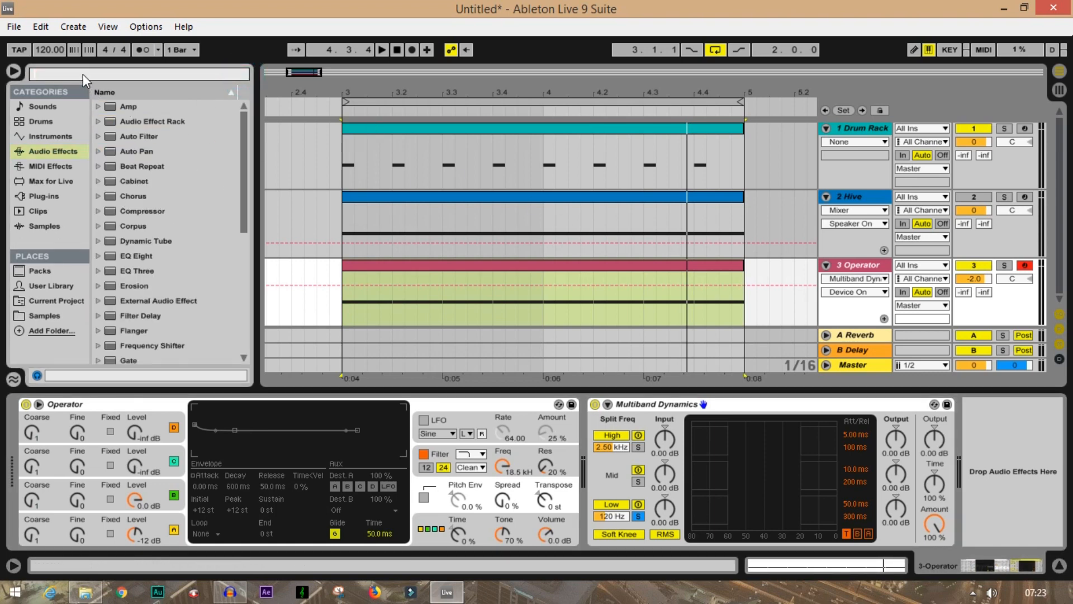
pyautogui.write('comp')
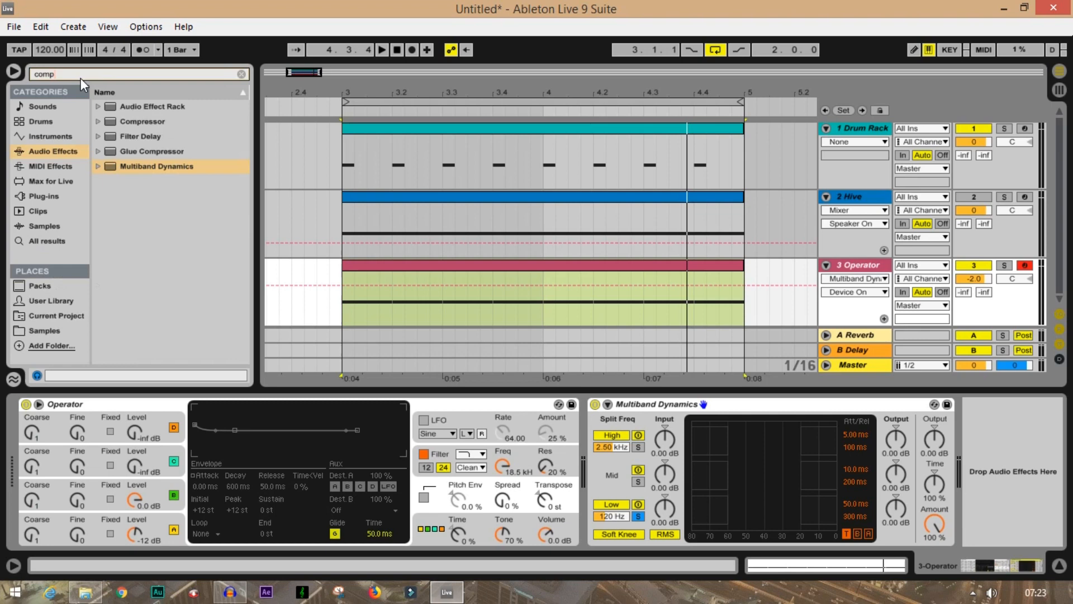
pyautogui.moveTo(135, 127)
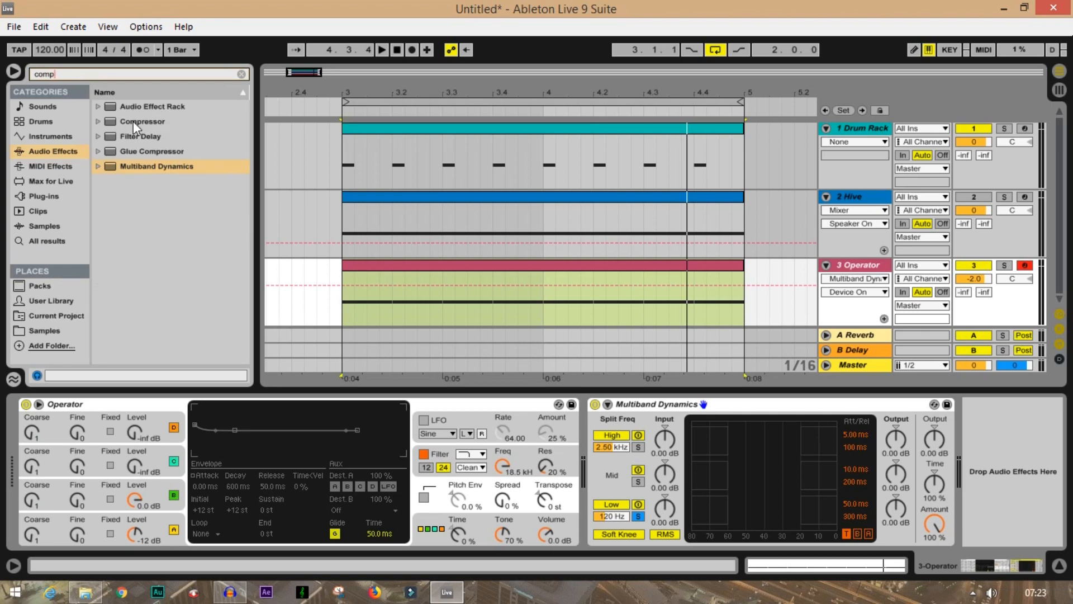
pyautogui.doubleClick(141, 121)
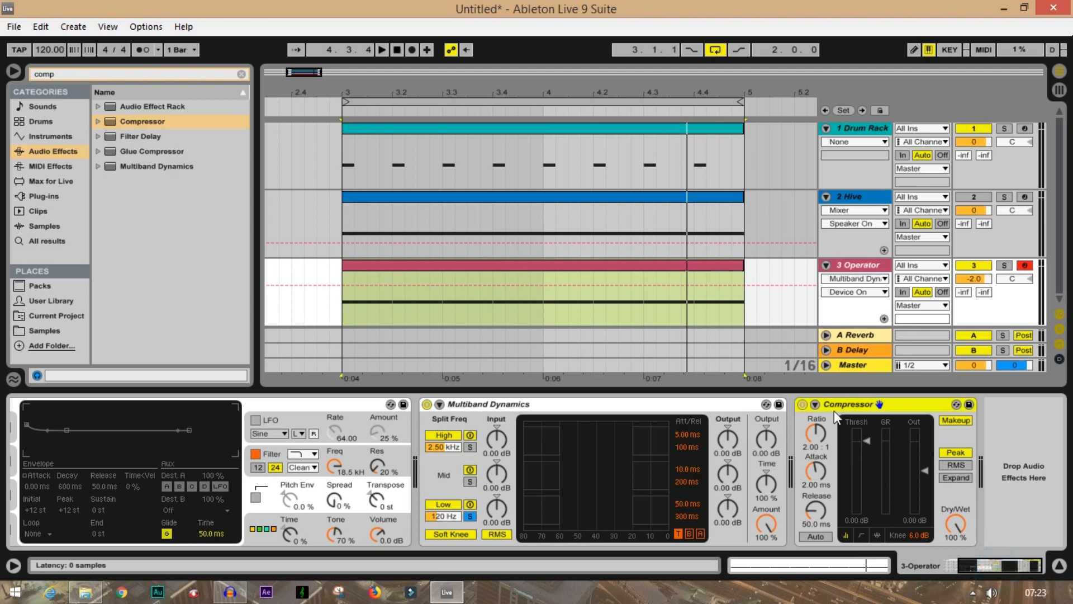
pyautogui.moveTo(853, 384)
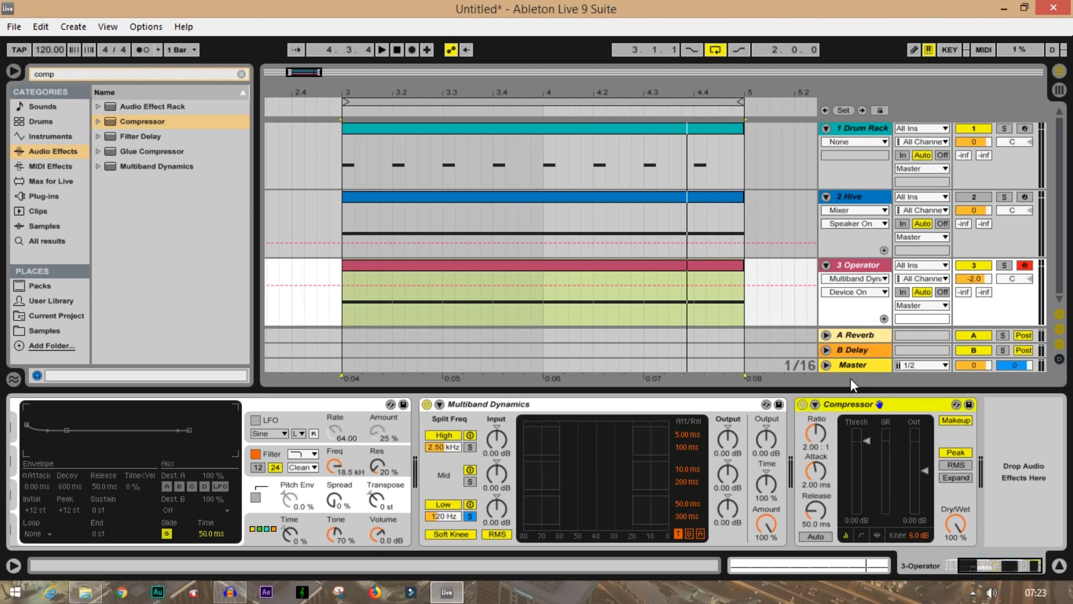
# Enable the Compressor's sidechain with audio from 1-Drum Rack
pyautogui.click(810, 404)
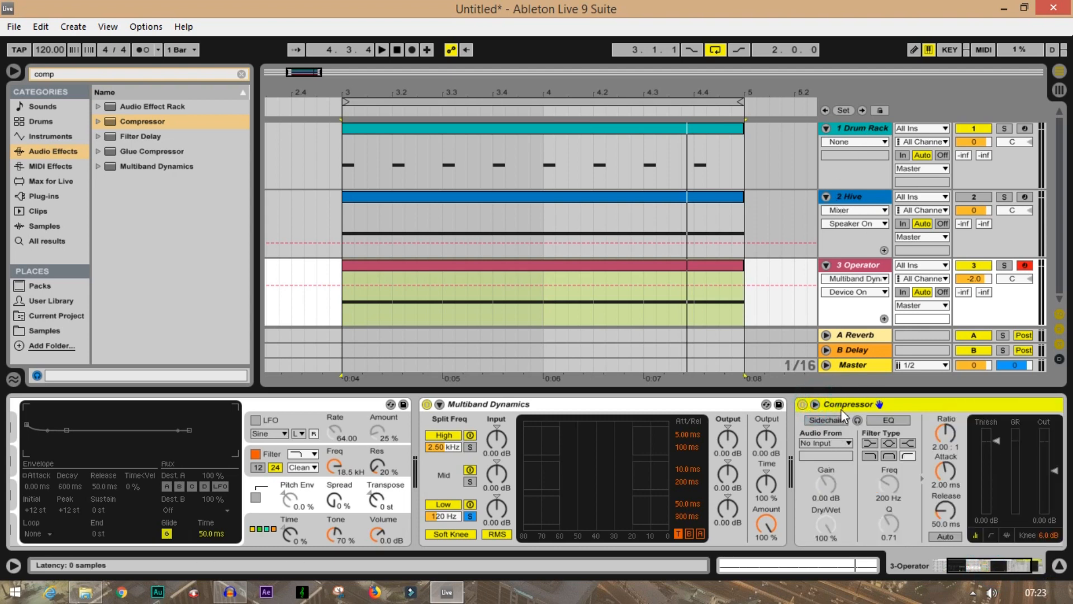
pyautogui.click(825, 443)
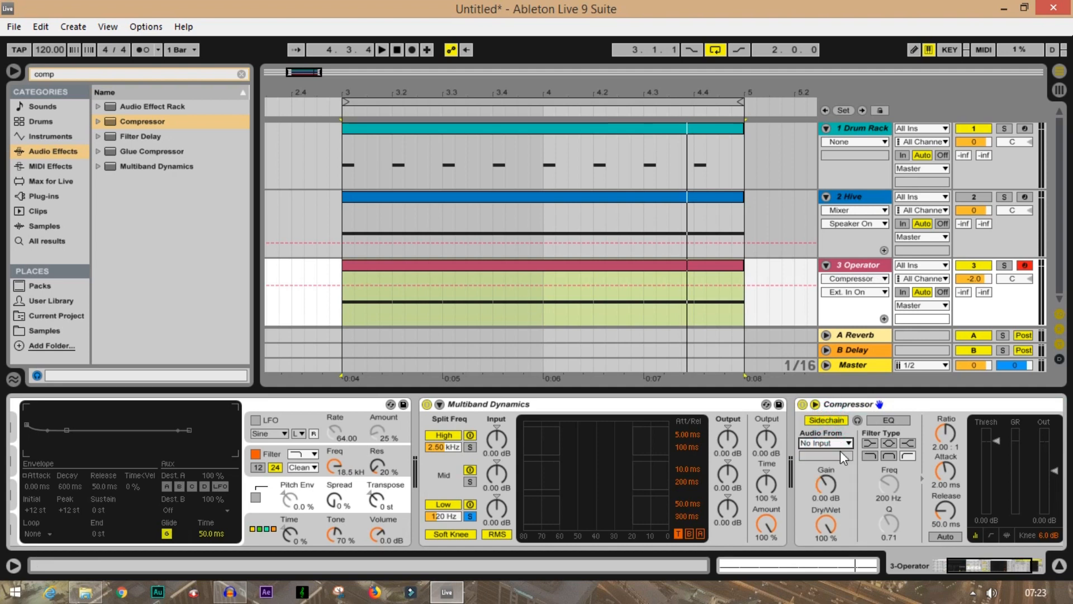
pyautogui.click(381, 49)
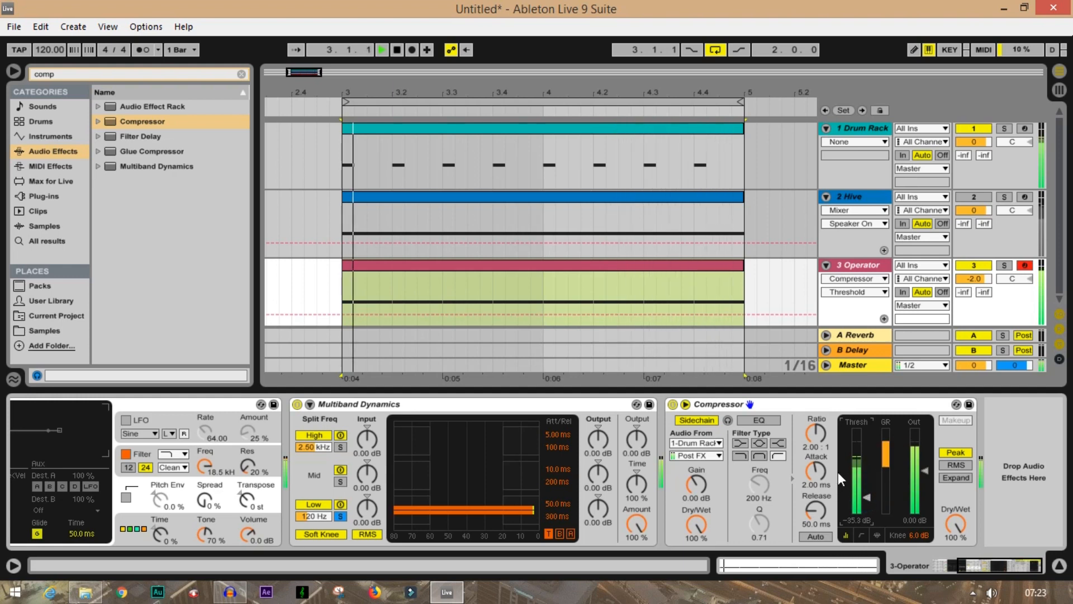
# Set Operator's Volume knob to -4.8 dB and delete the sidechain Compressor device
pyautogui.click(381, 49)
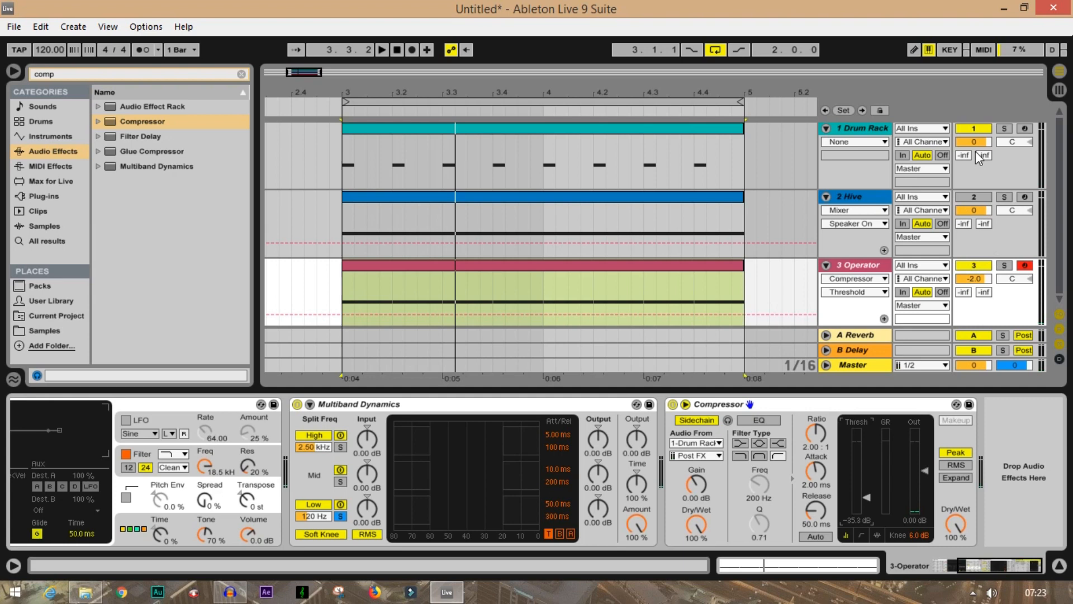
pyautogui.click(972, 197)
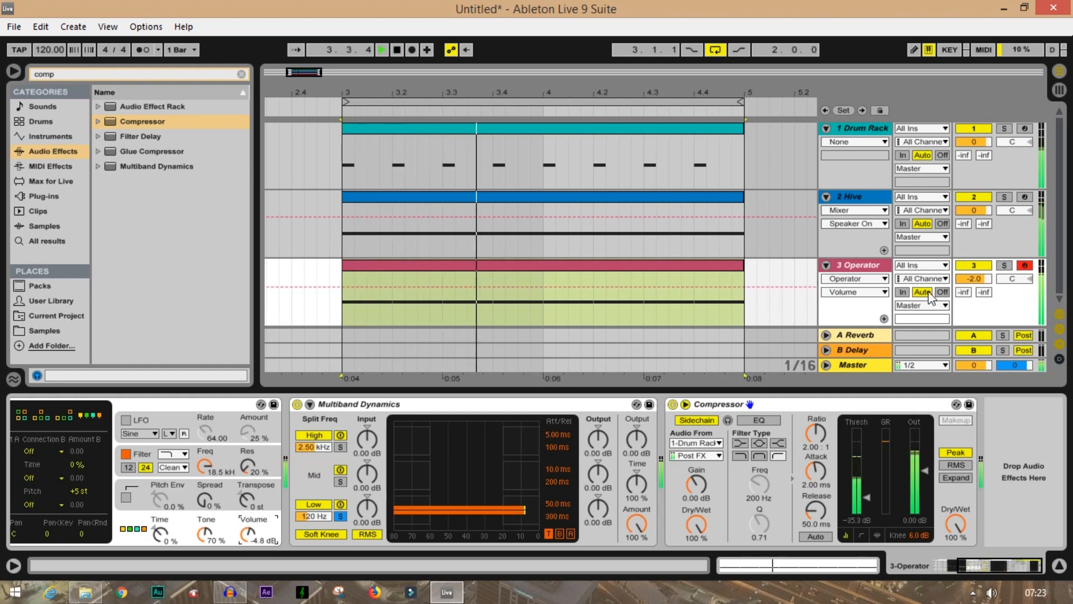
pyautogui.click(381, 50)
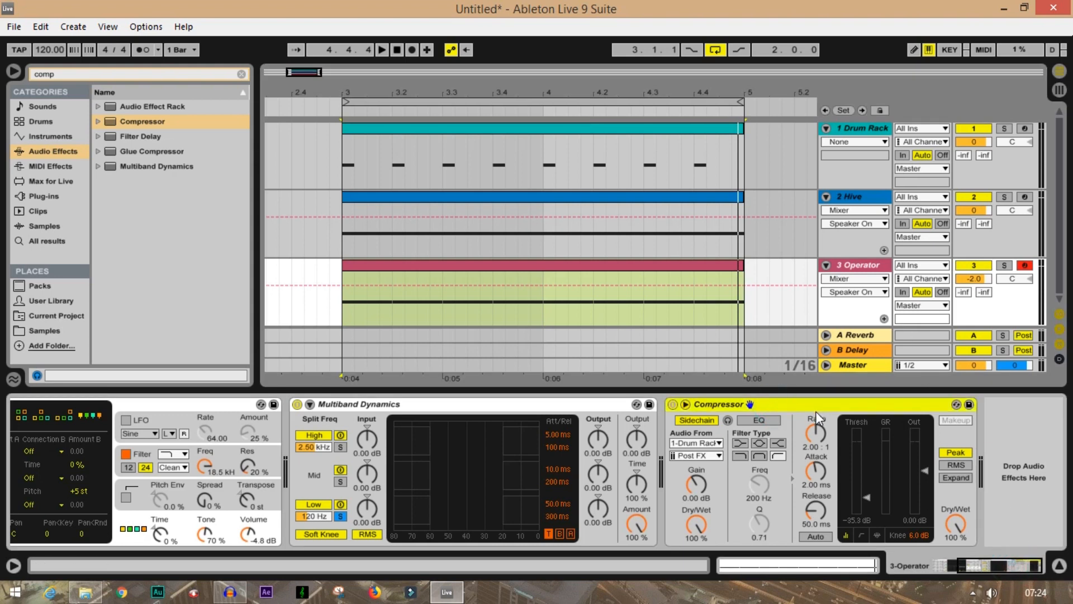
pyautogui.moveTo(793, 415)
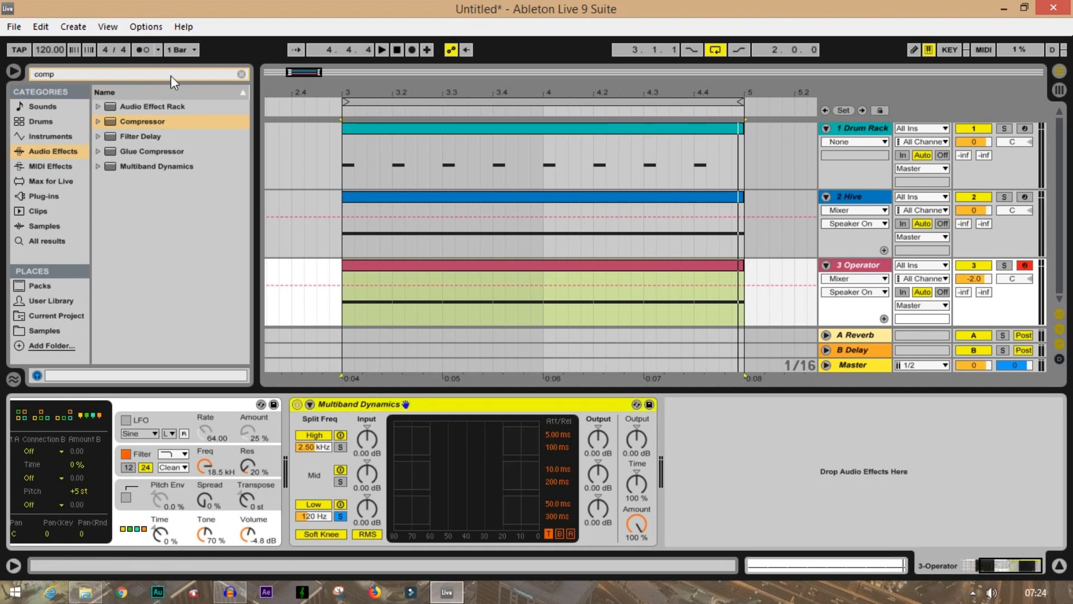
# Clear the browser search and load Kickstart from Plug-ins onto the Operator track
pyautogui.click(241, 74)
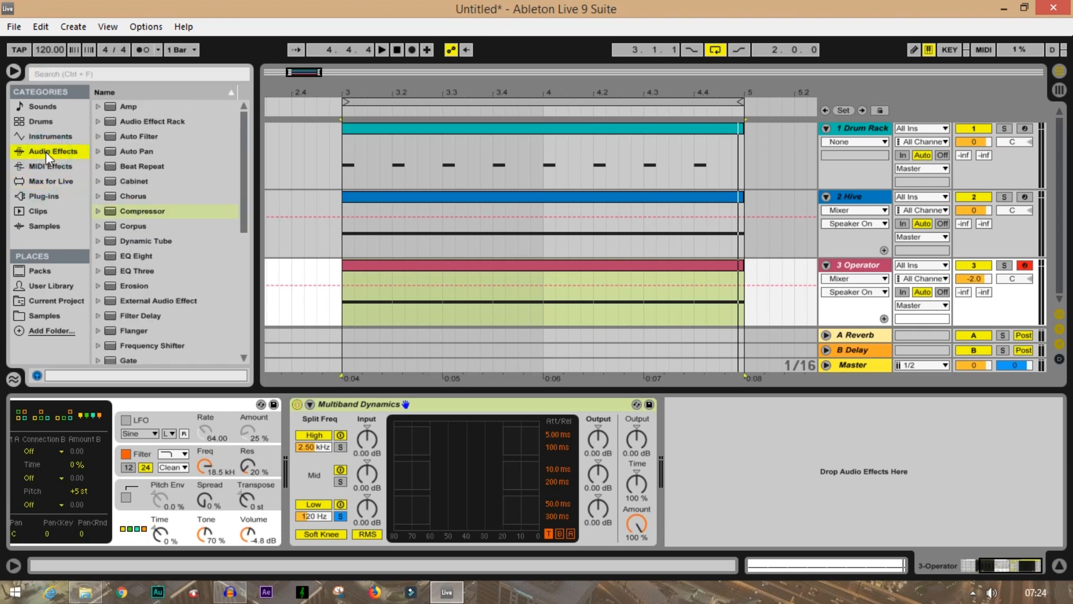
pyautogui.click(42, 196)
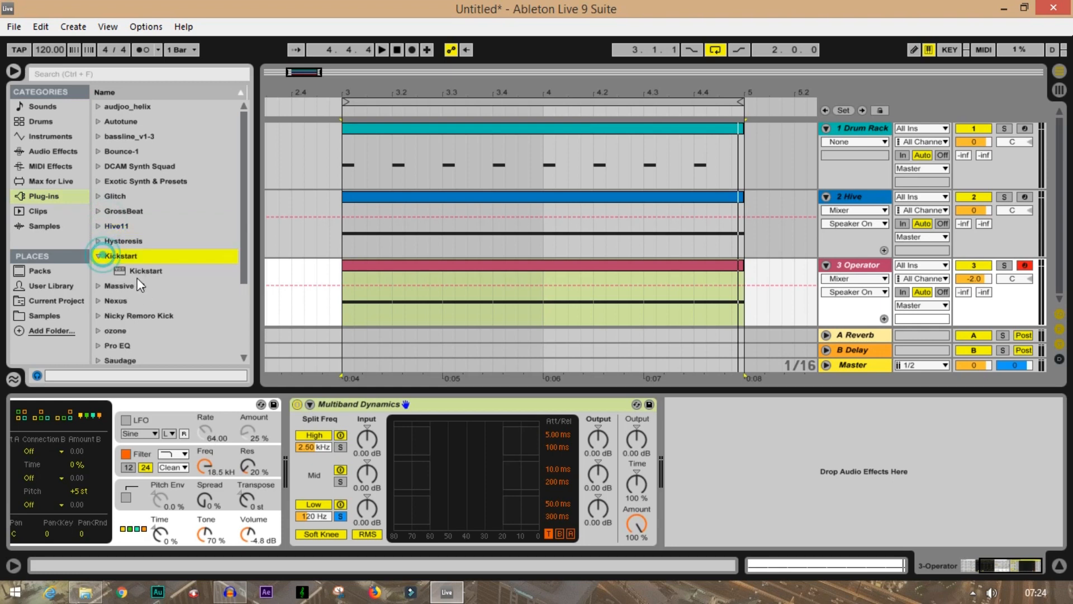
pyautogui.doubleClick(144, 270)
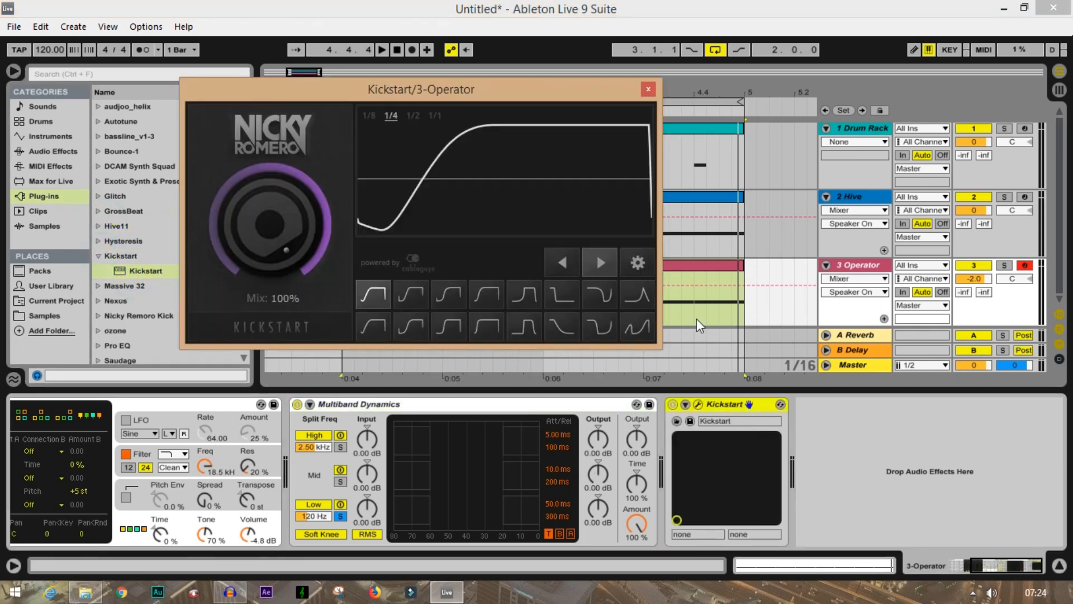
# Try Kickstart's ducking curves, choose Short Kick, then close the plugin window
pyautogui.click(381, 50)
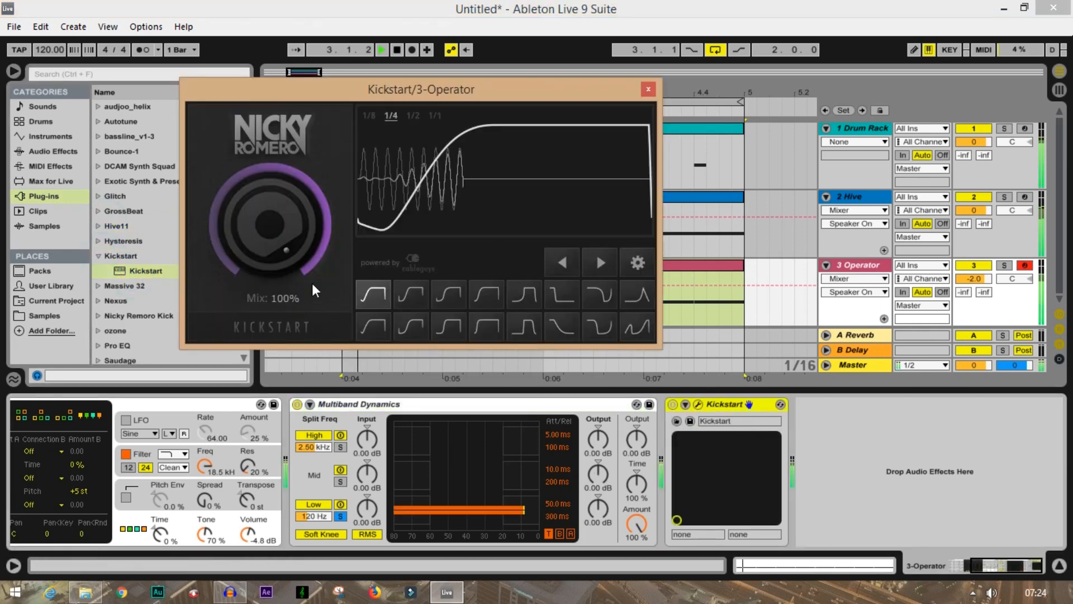
pyautogui.click(448, 295)
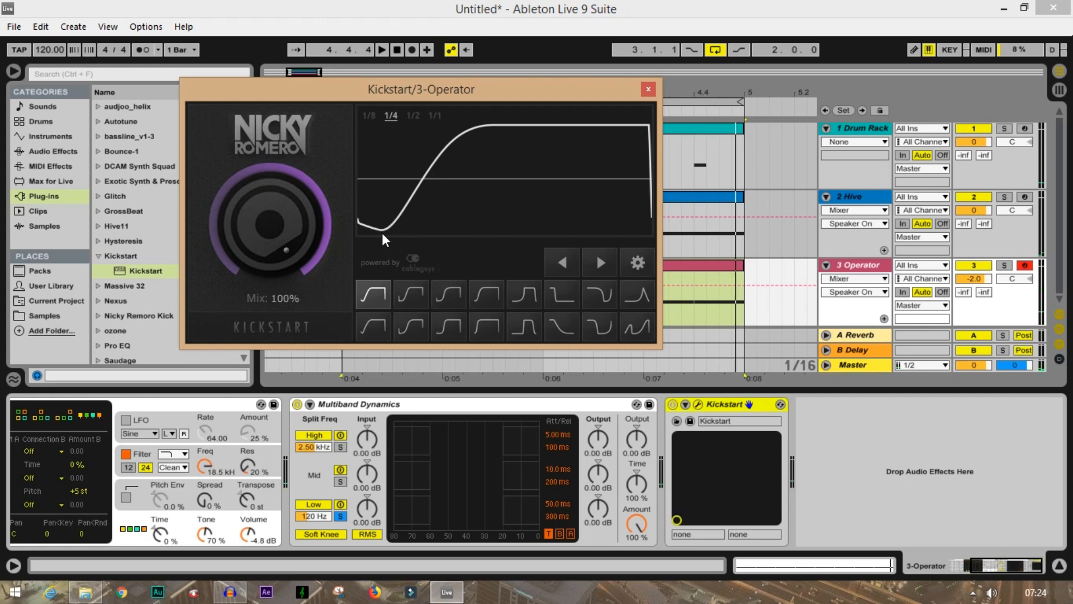
pyautogui.click(411, 293)
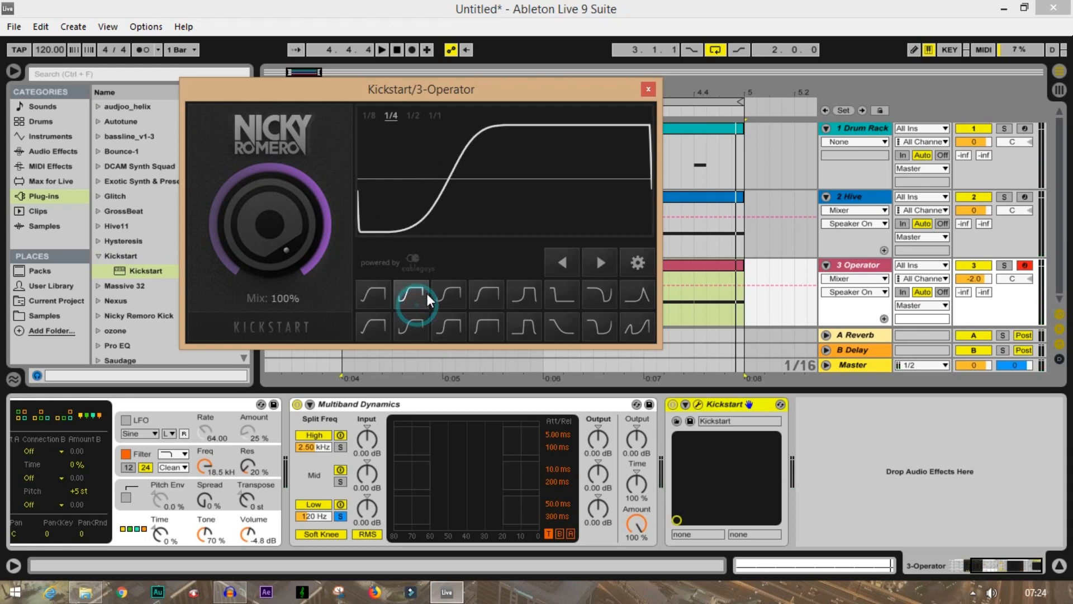
pyautogui.click(409, 295)
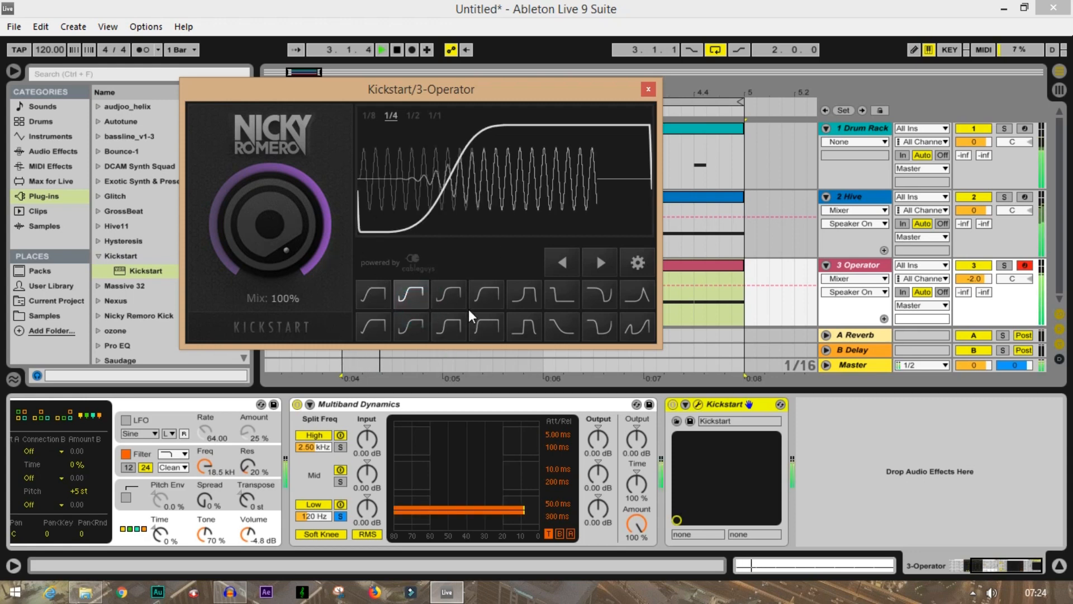
pyautogui.click(523, 294)
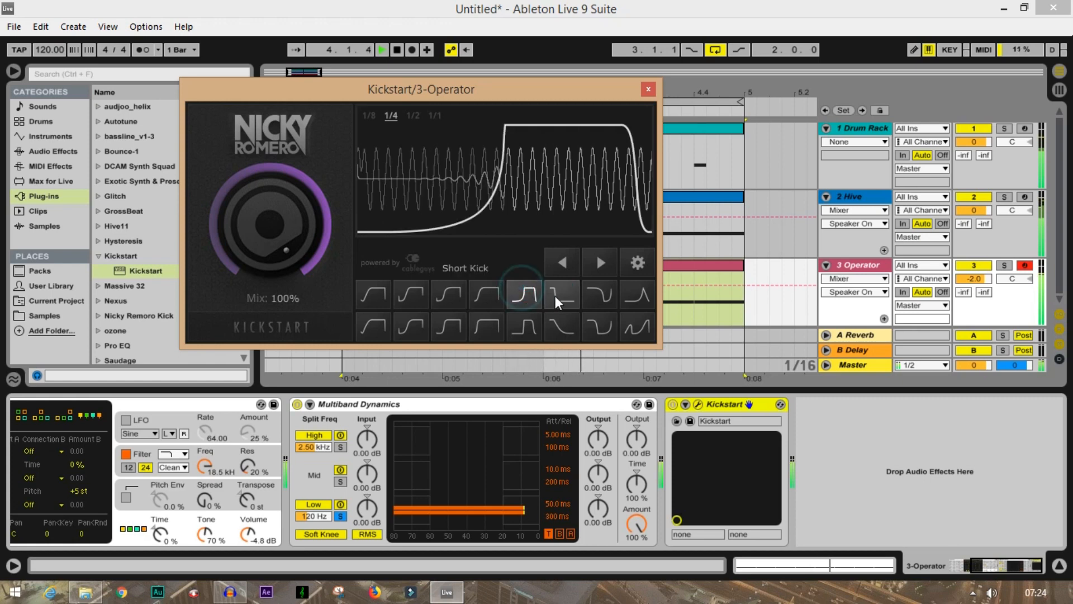
pyautogui.click(646, 89)
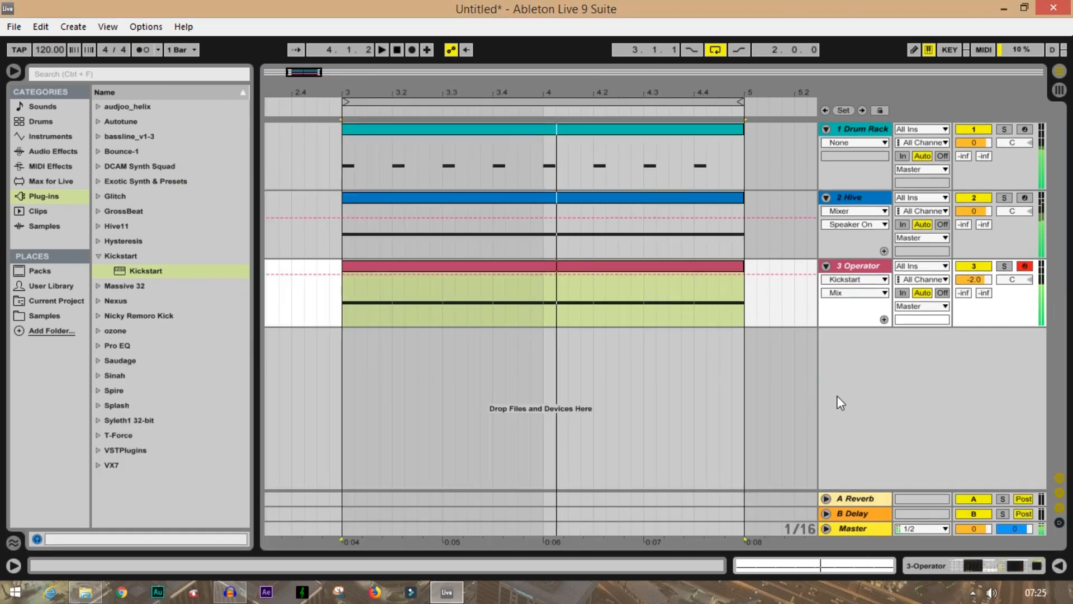